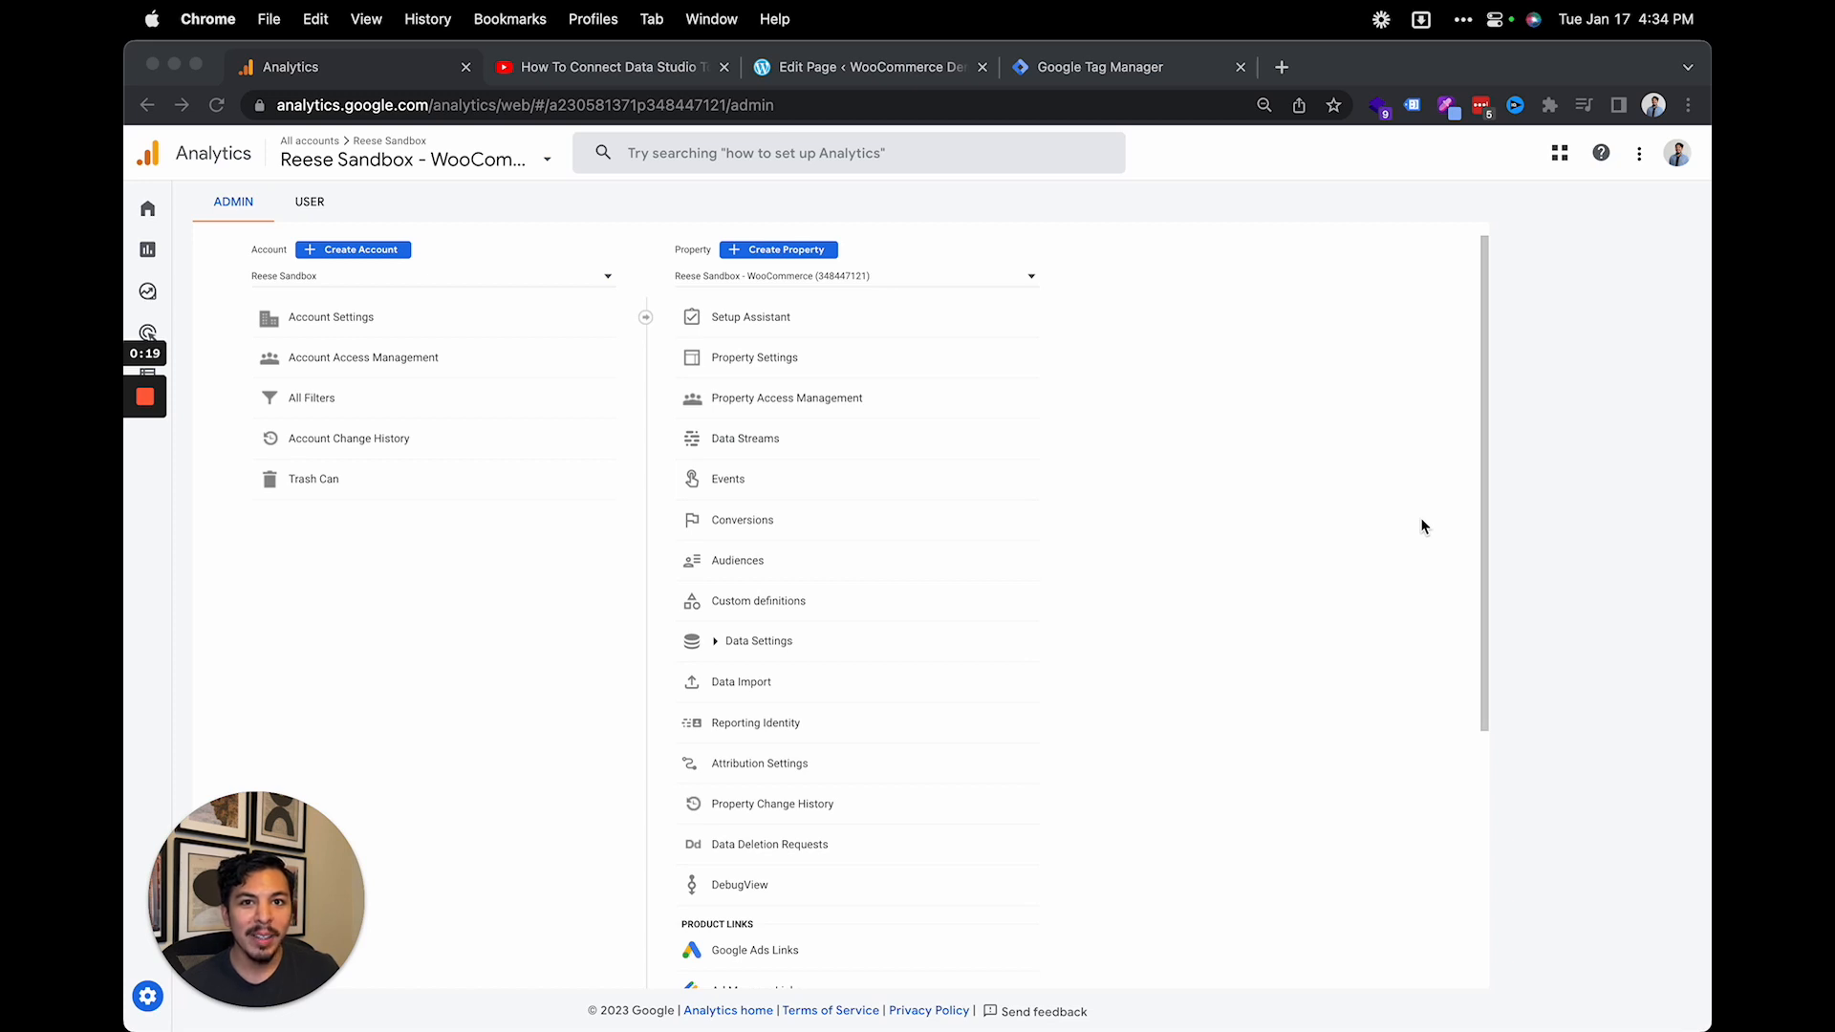
mouse_move(1416, 527)
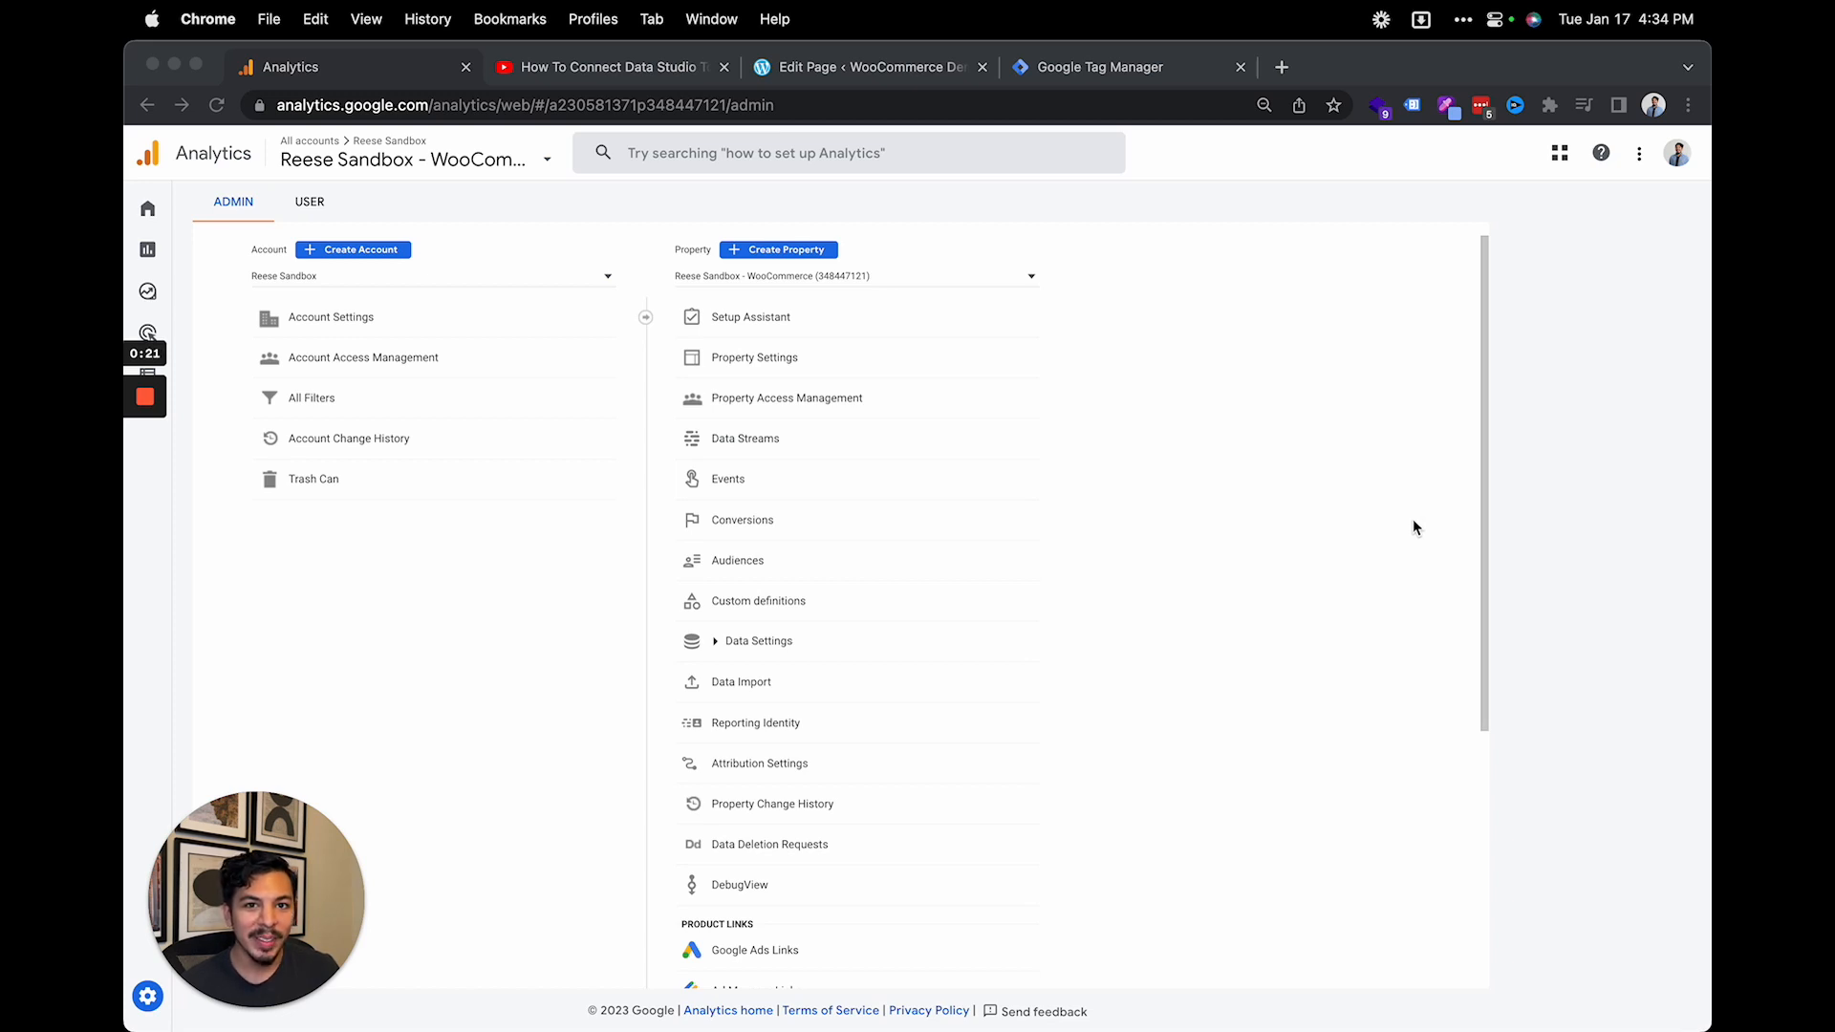
mouse_move(1042, 434)
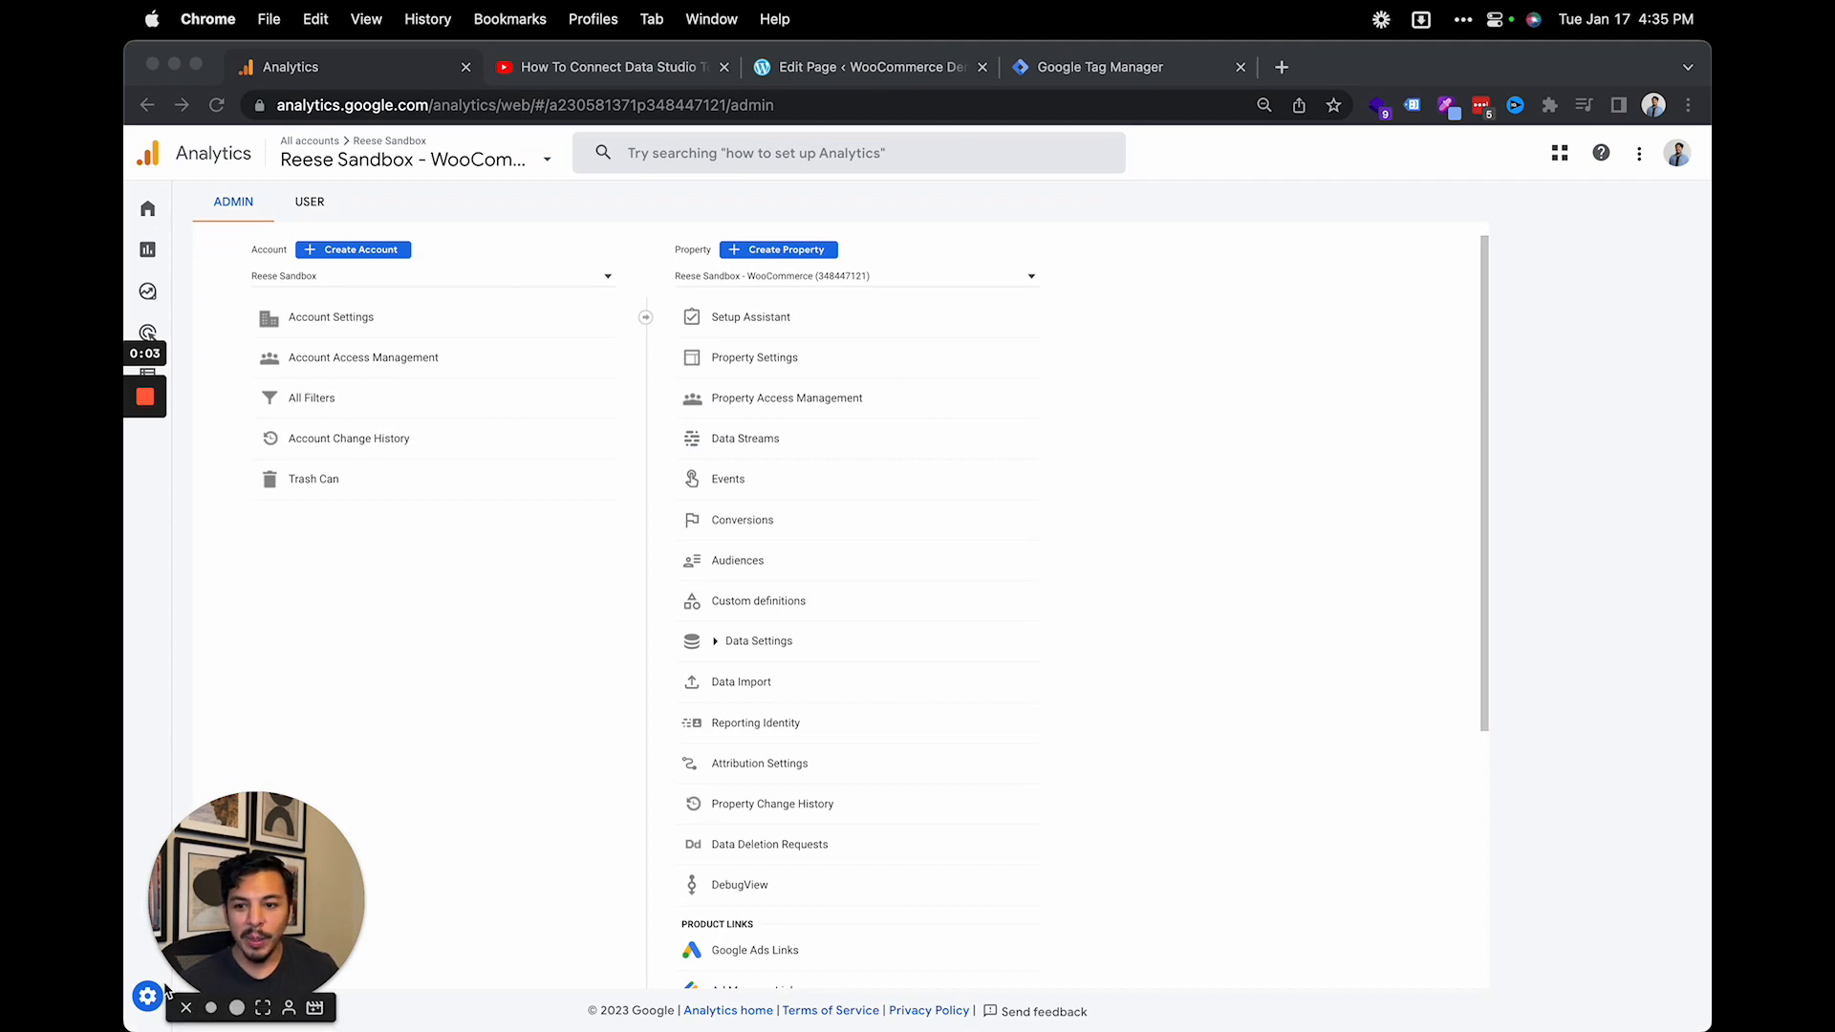
Confirm Video engagement is on in the WooCommerce Test Site stream's enhanced measurement, then save
click(148, 208)
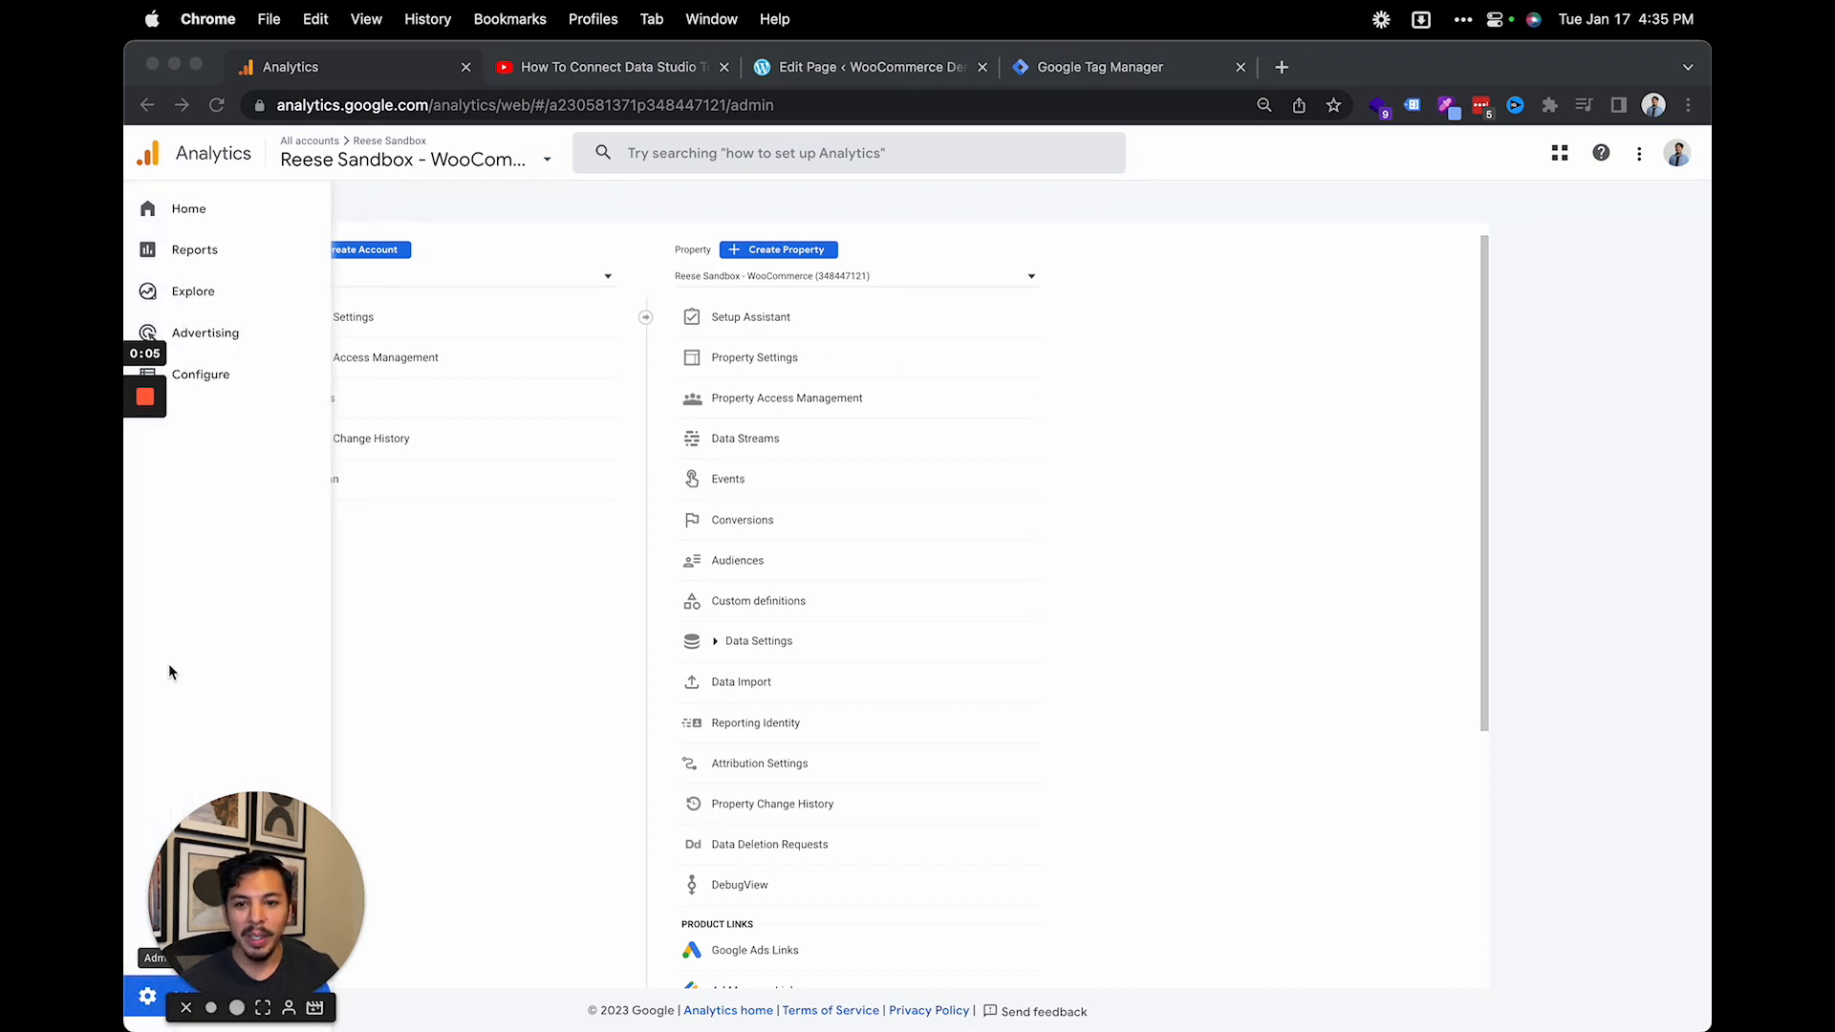
mouse_move(784, 606)
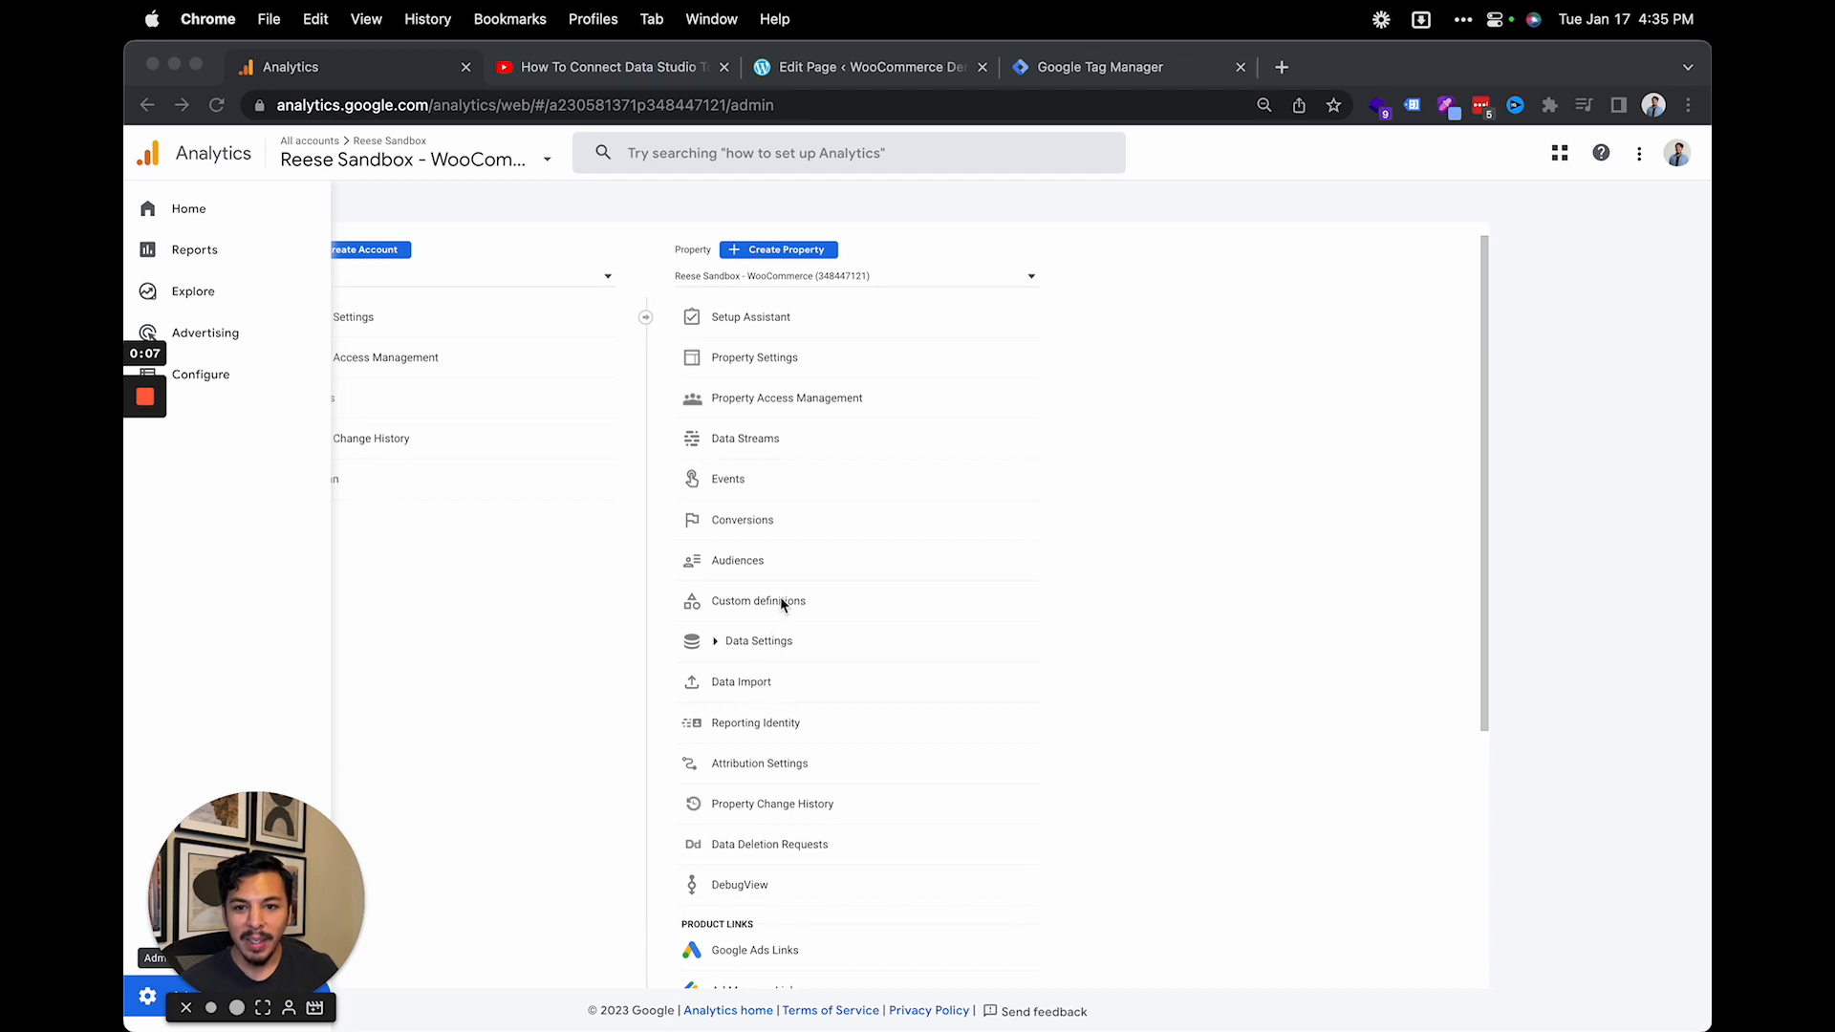
click(746, 438)
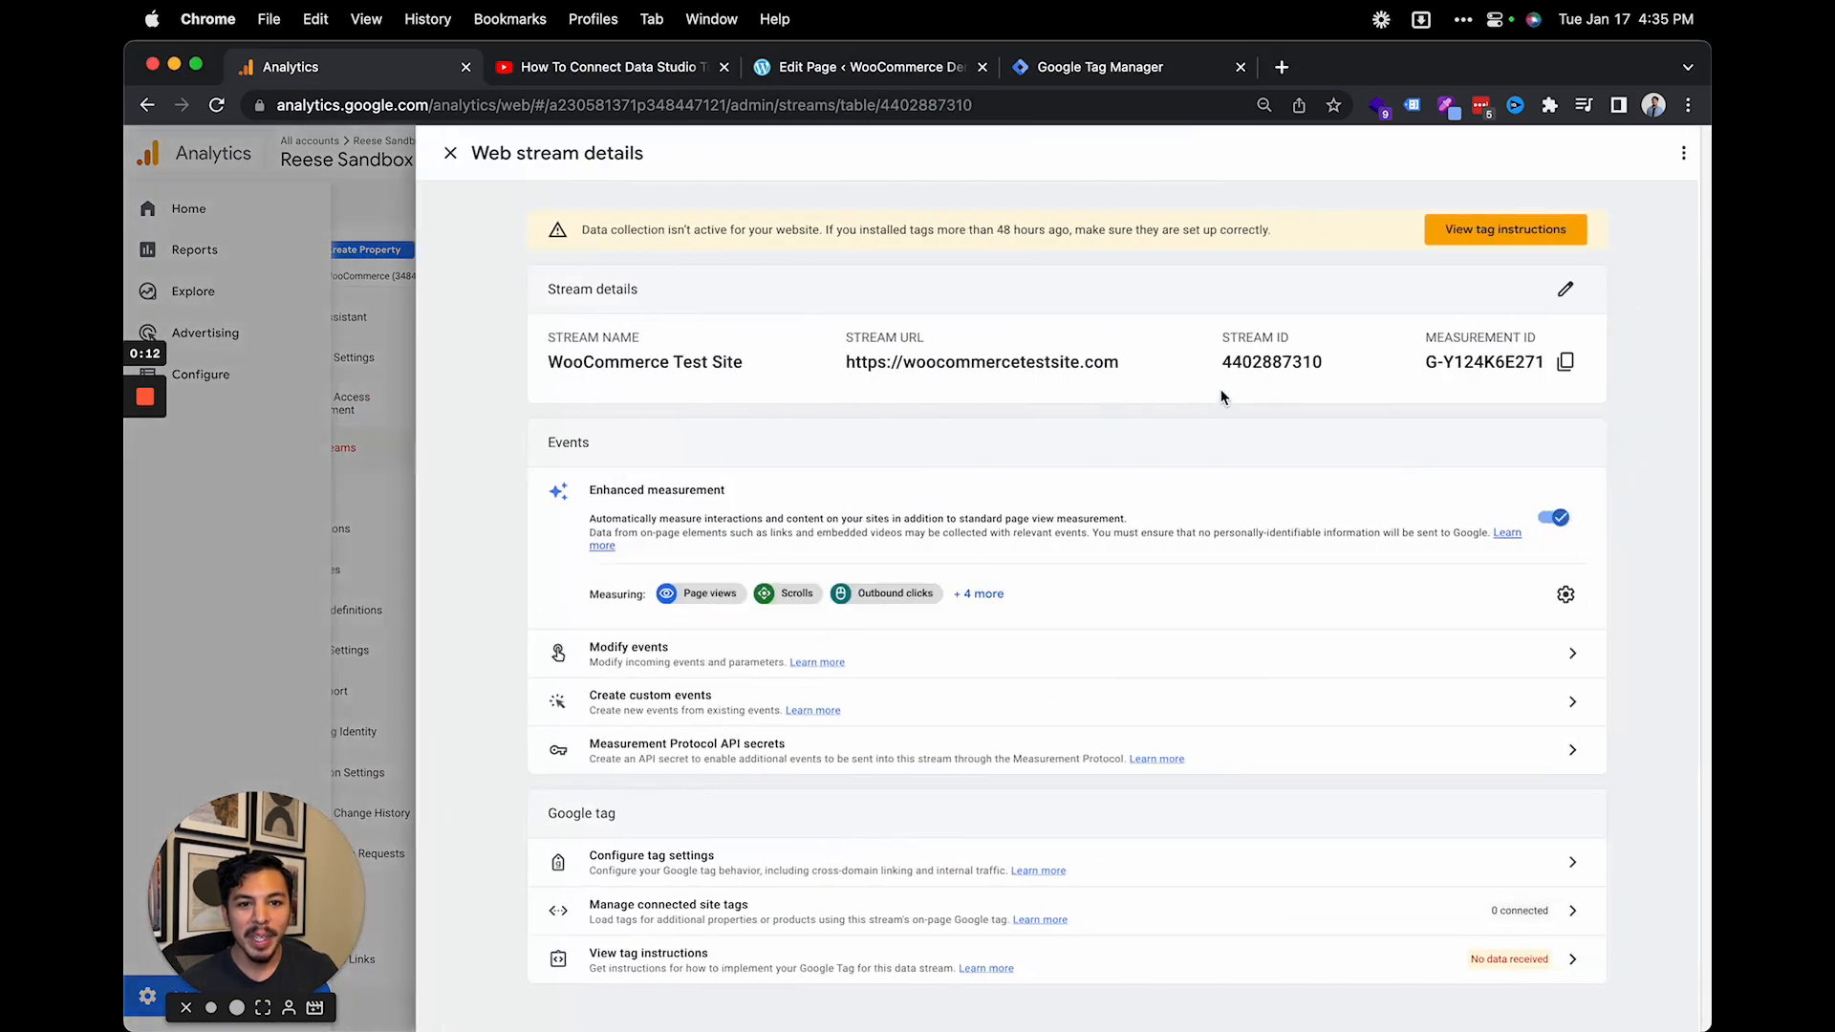
mouse_move(1566, 595)
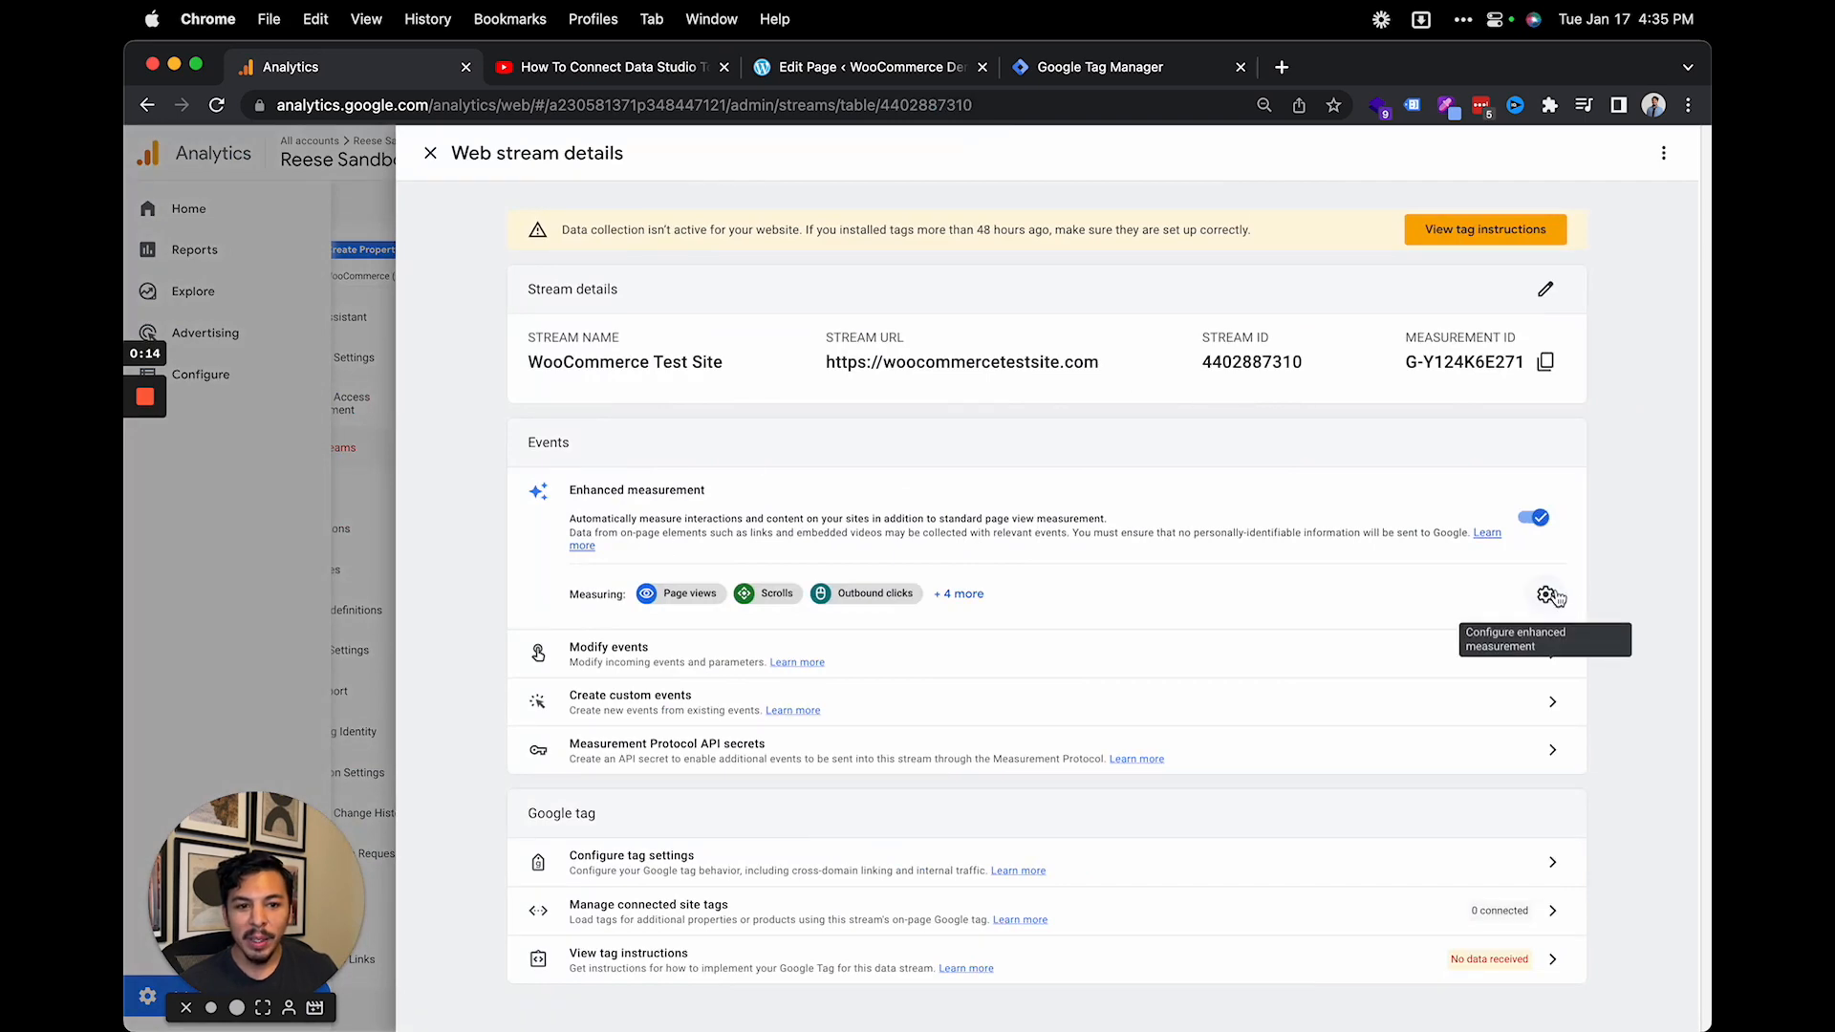
click(1548, 596)
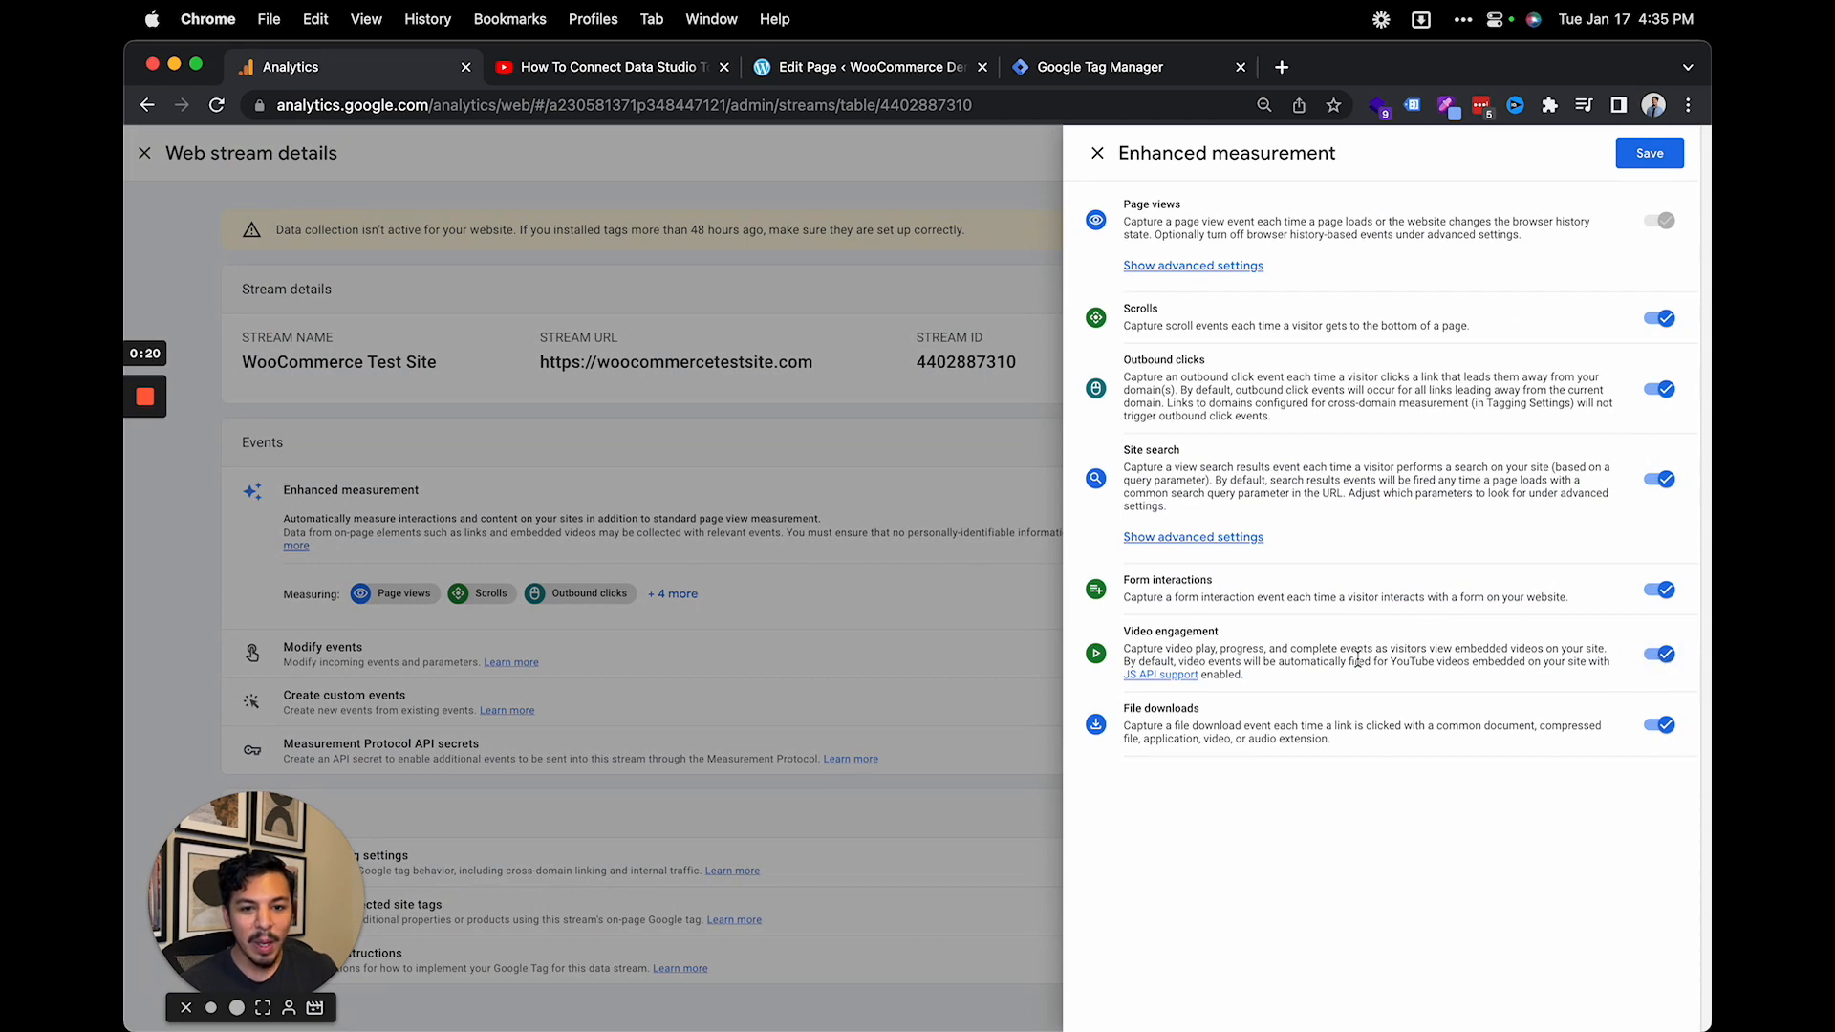
mouse_move(1569, 655)
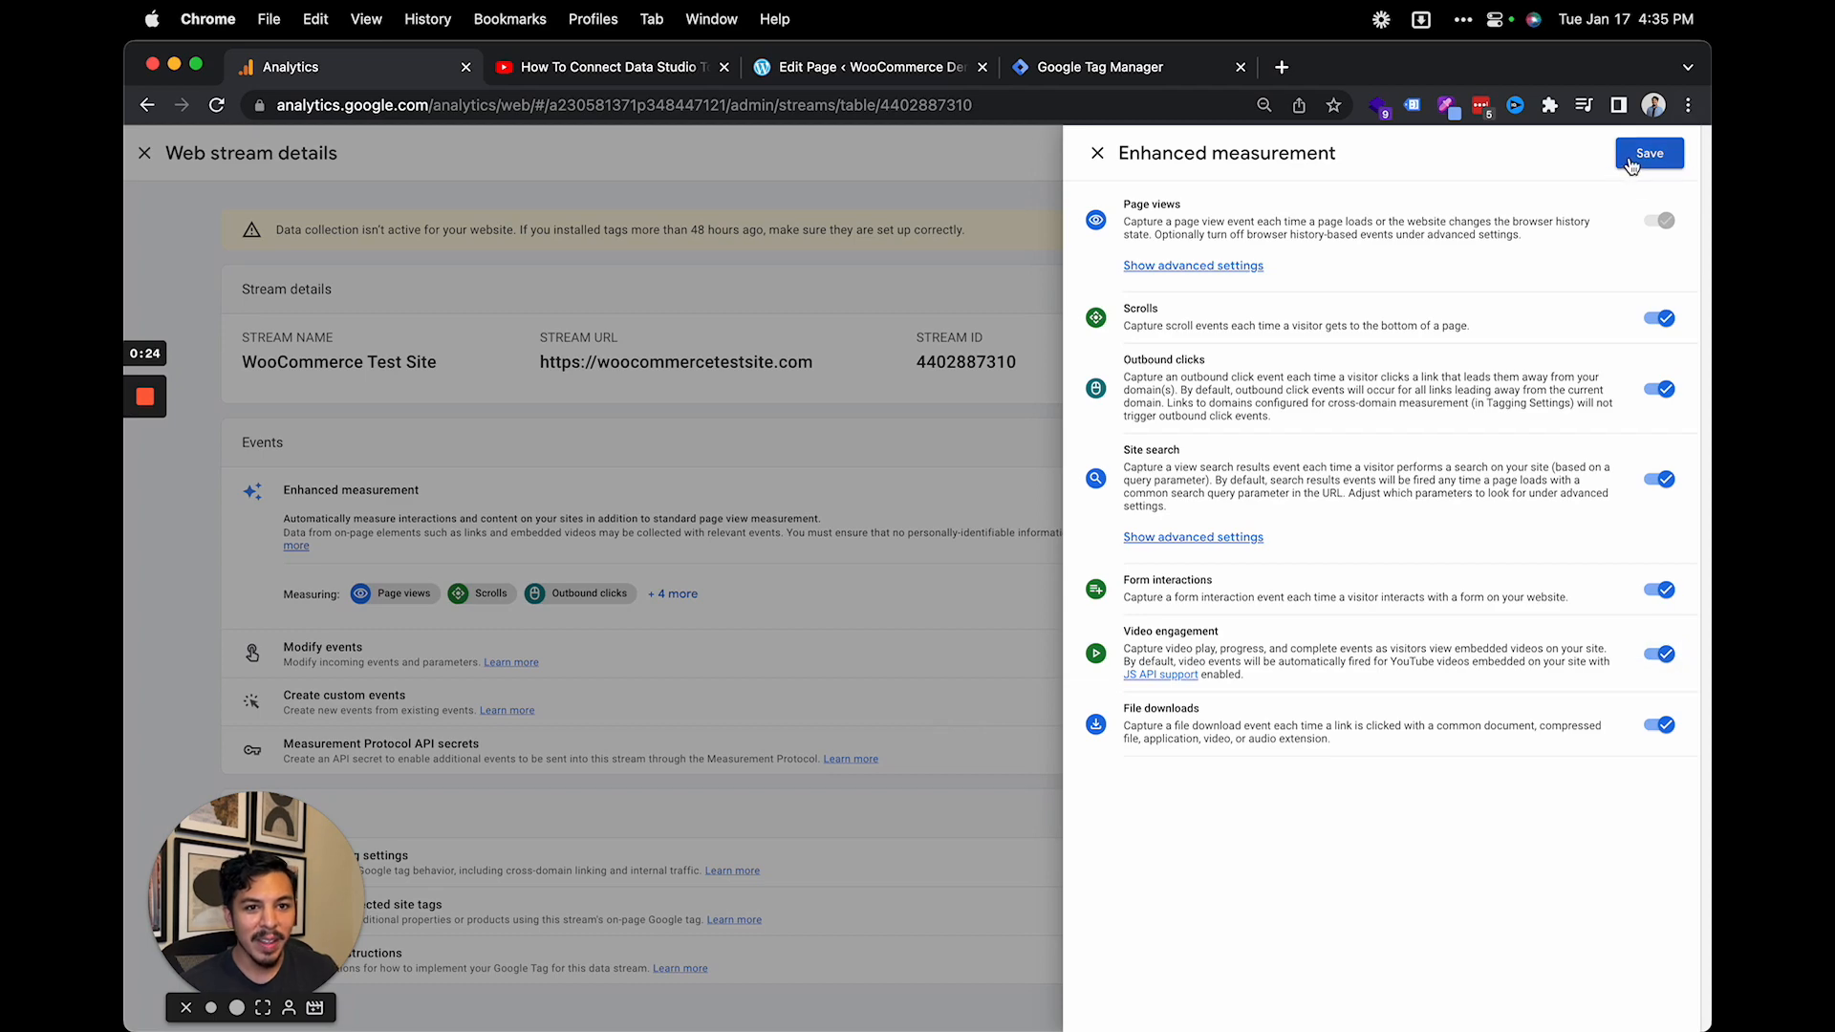
click(1646, 152)
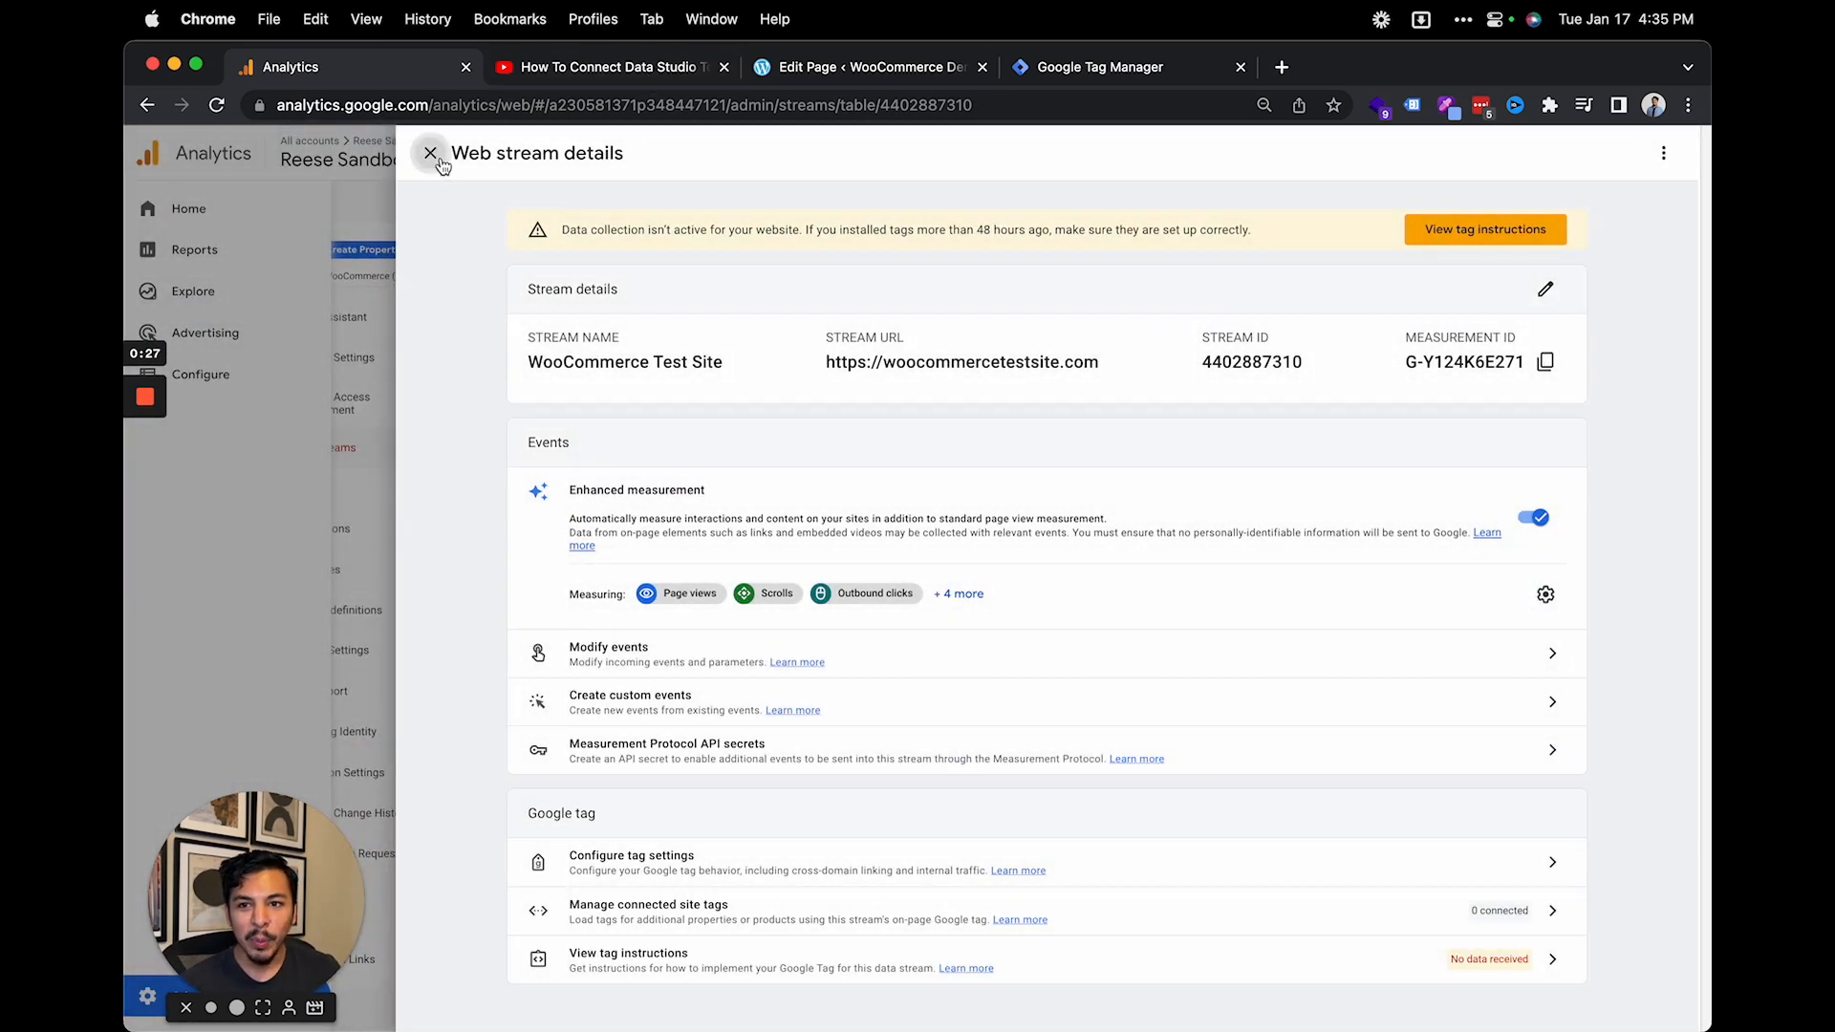
Bring up the Share > Embed iframe code for the Data Studio to GA4 video, then close it
click(609, 67)
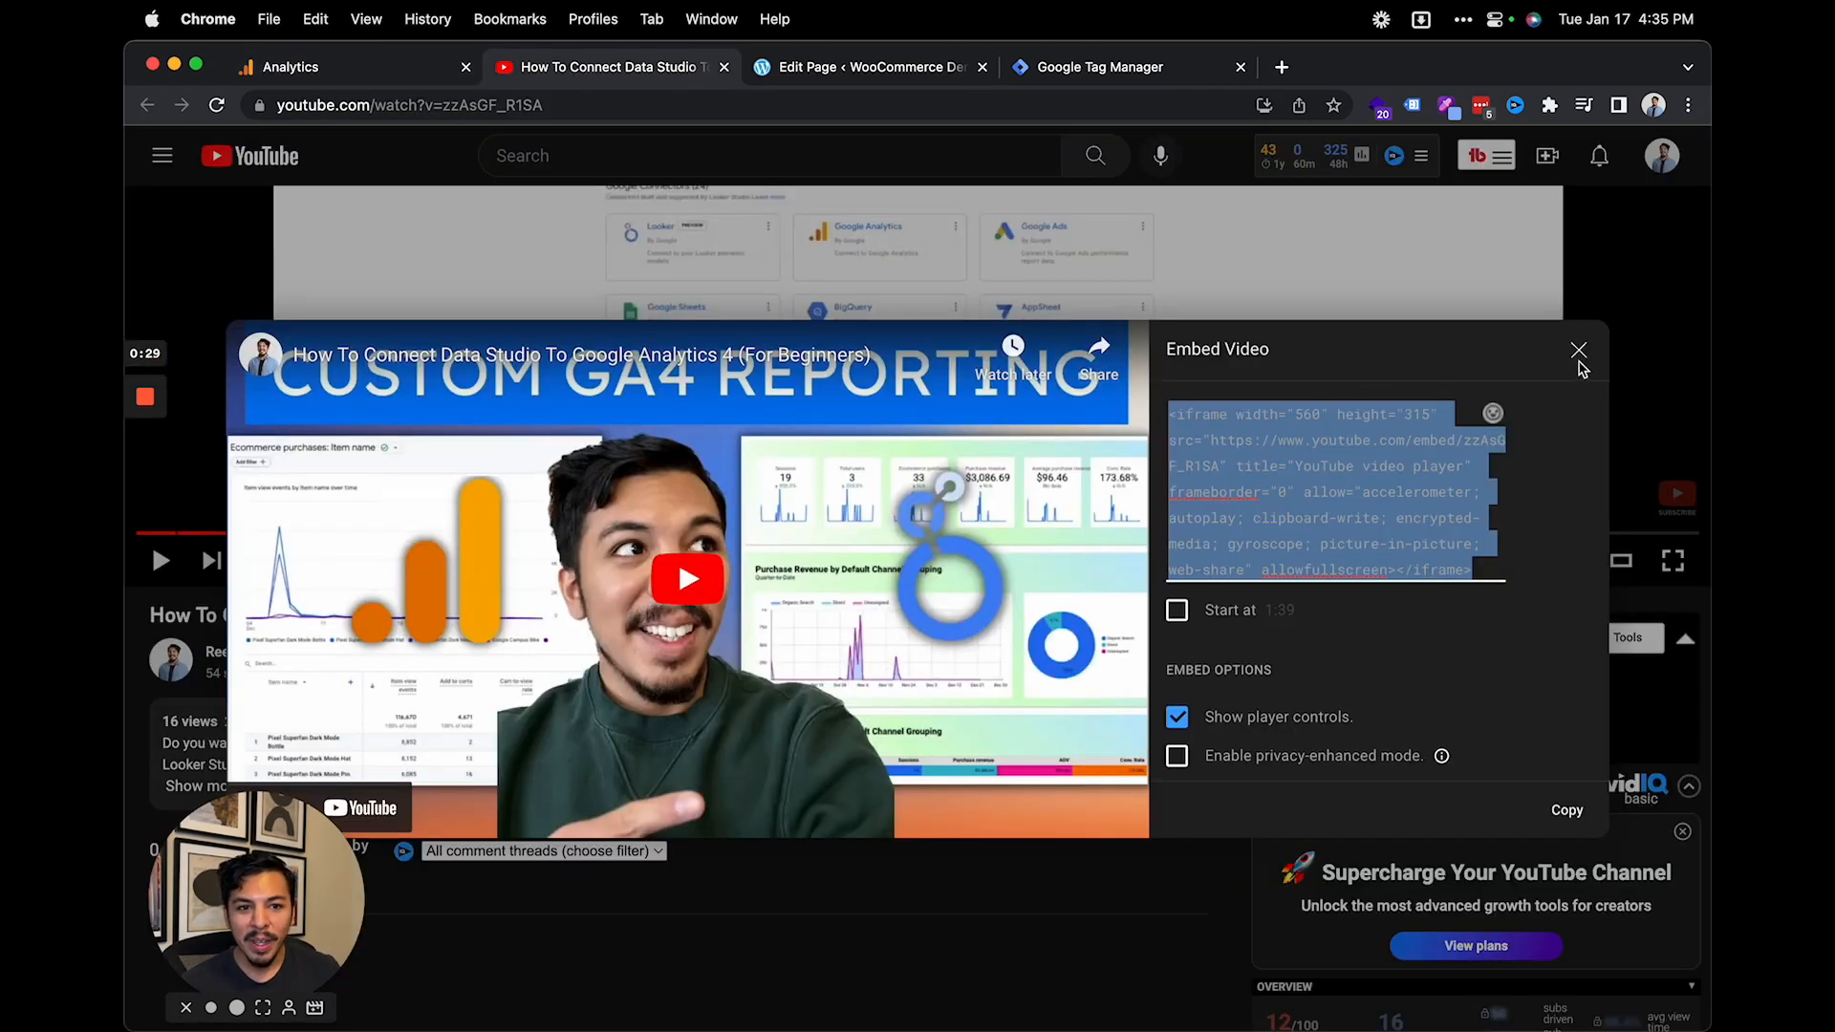
click(1578, 351)
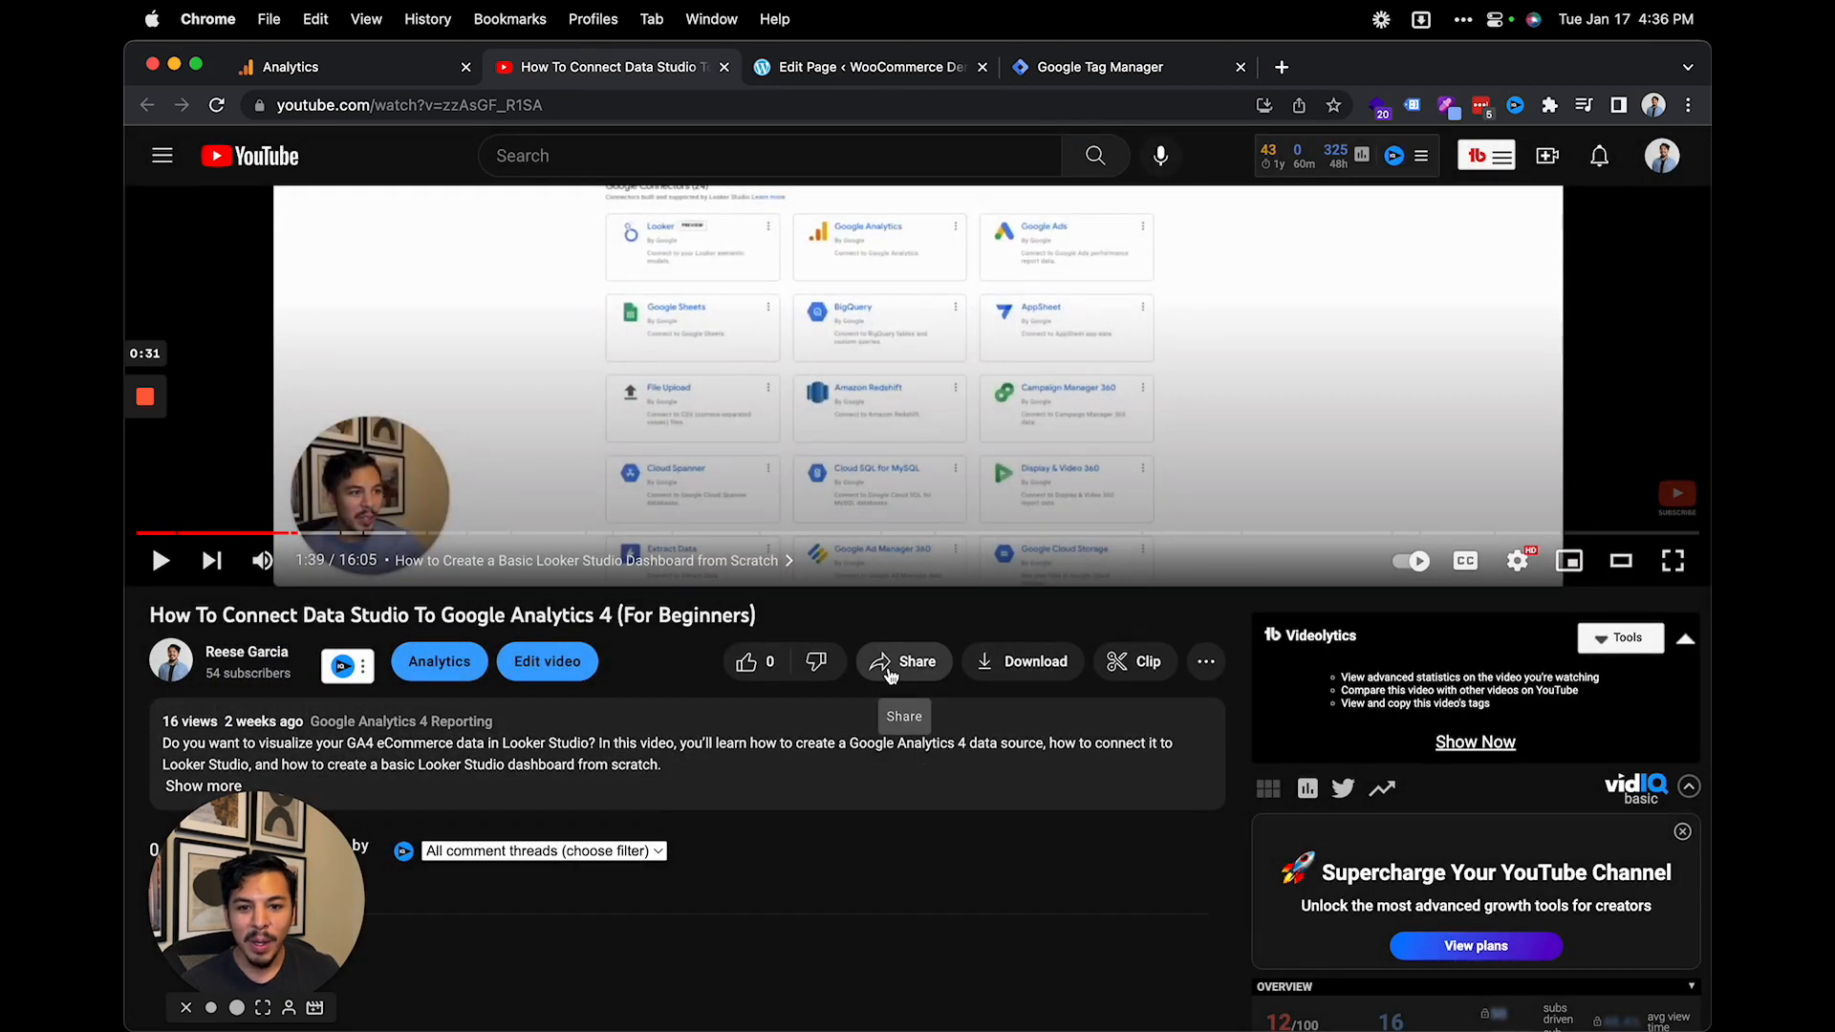
click(902, 662)
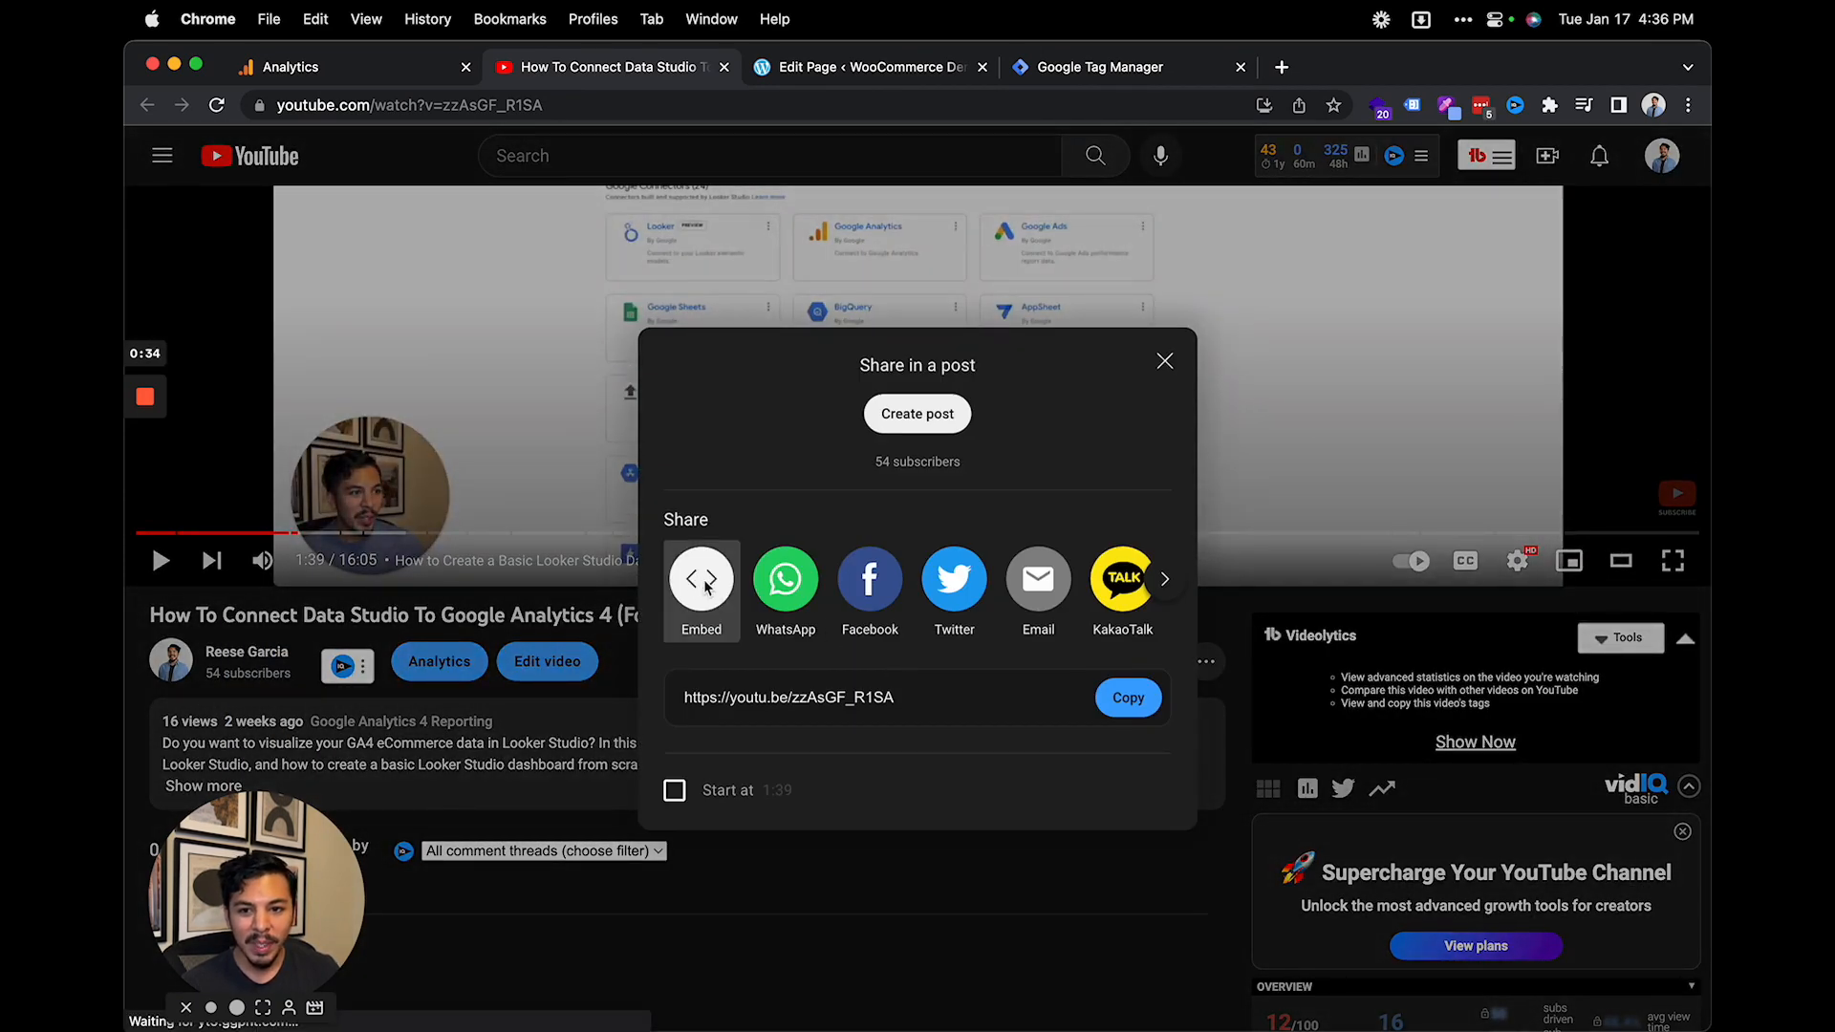
click(700, 582)
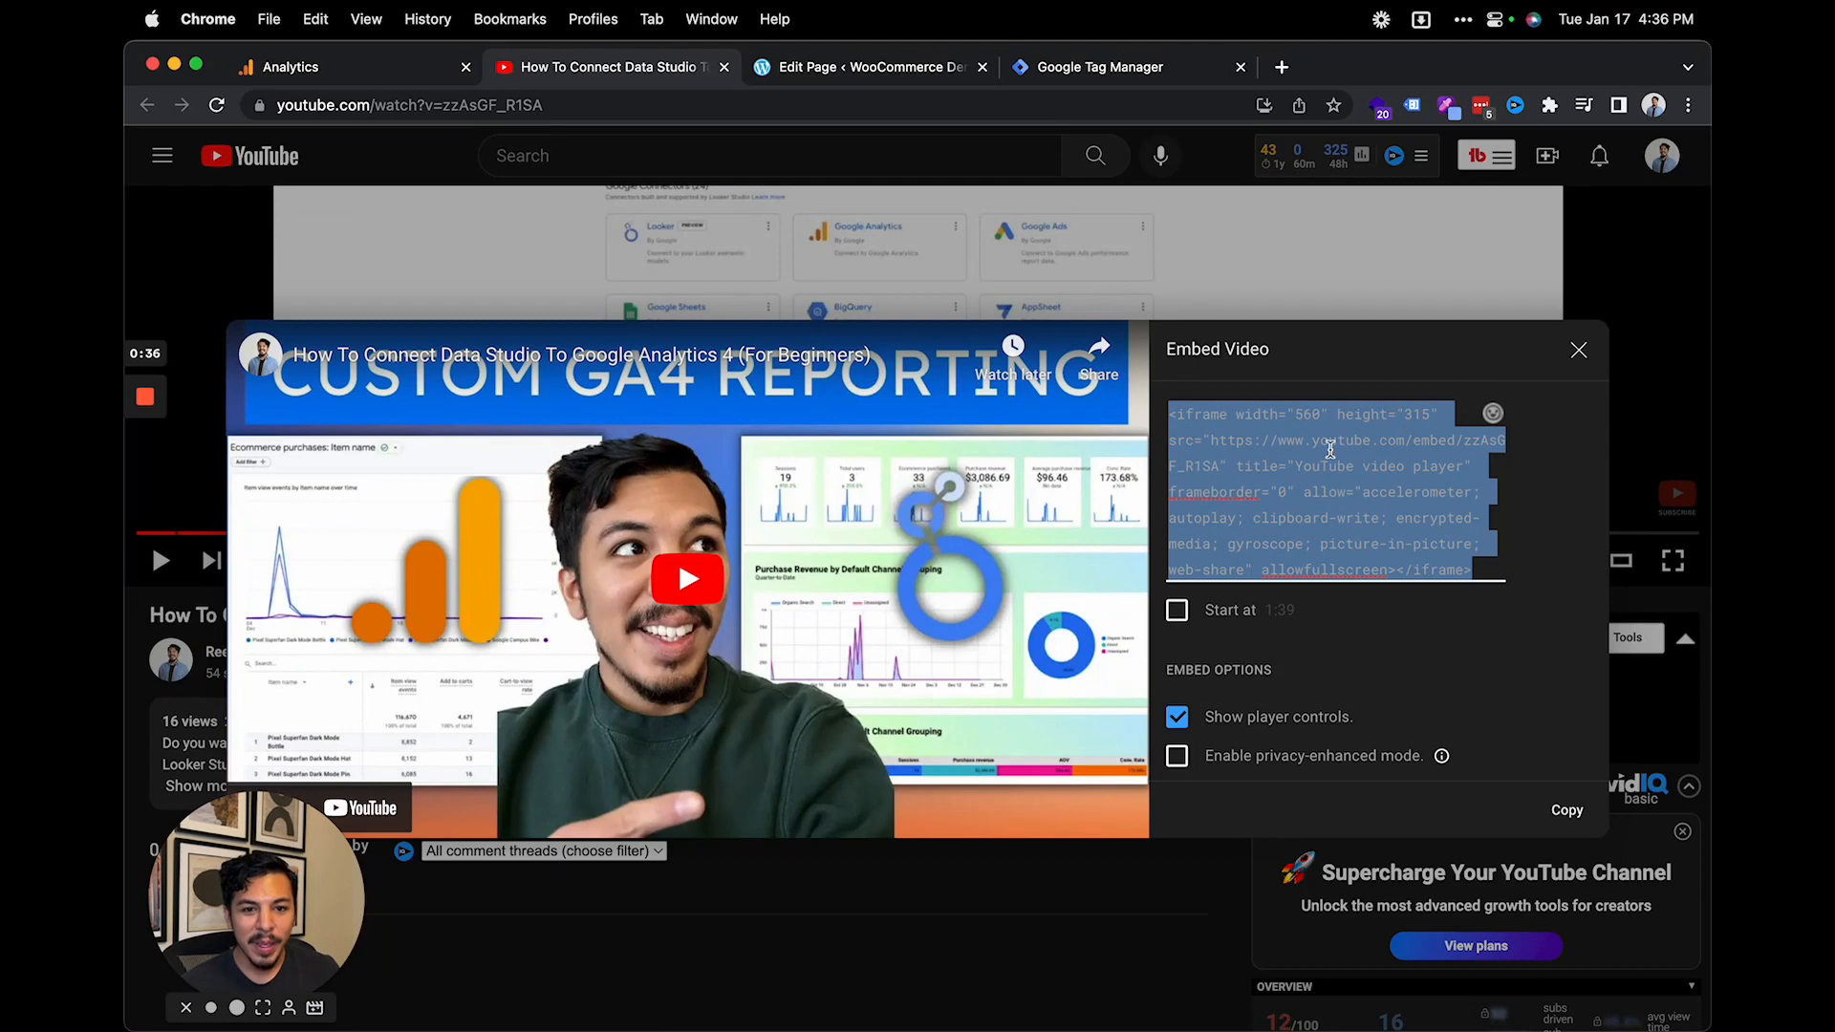
click(1577, 349)
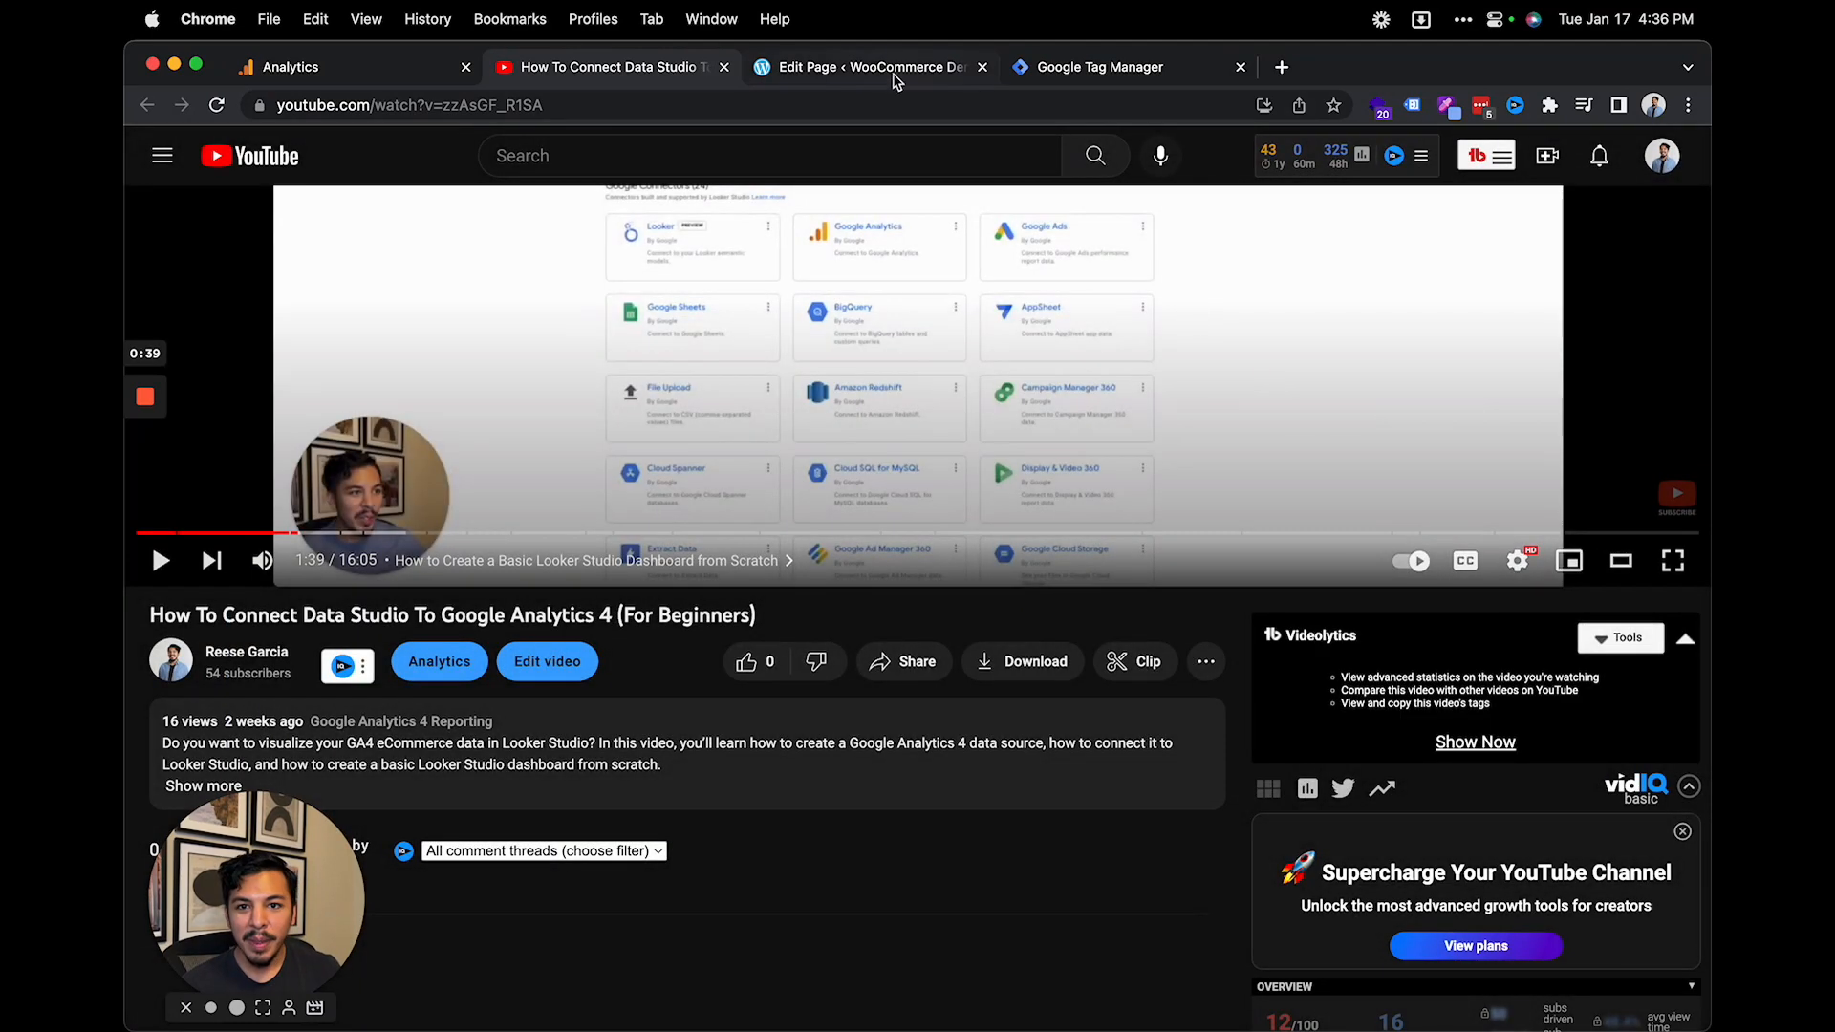
Review the YouTube Player API Reference for iframe Embeds, then return to the page editor
click(869, 67)
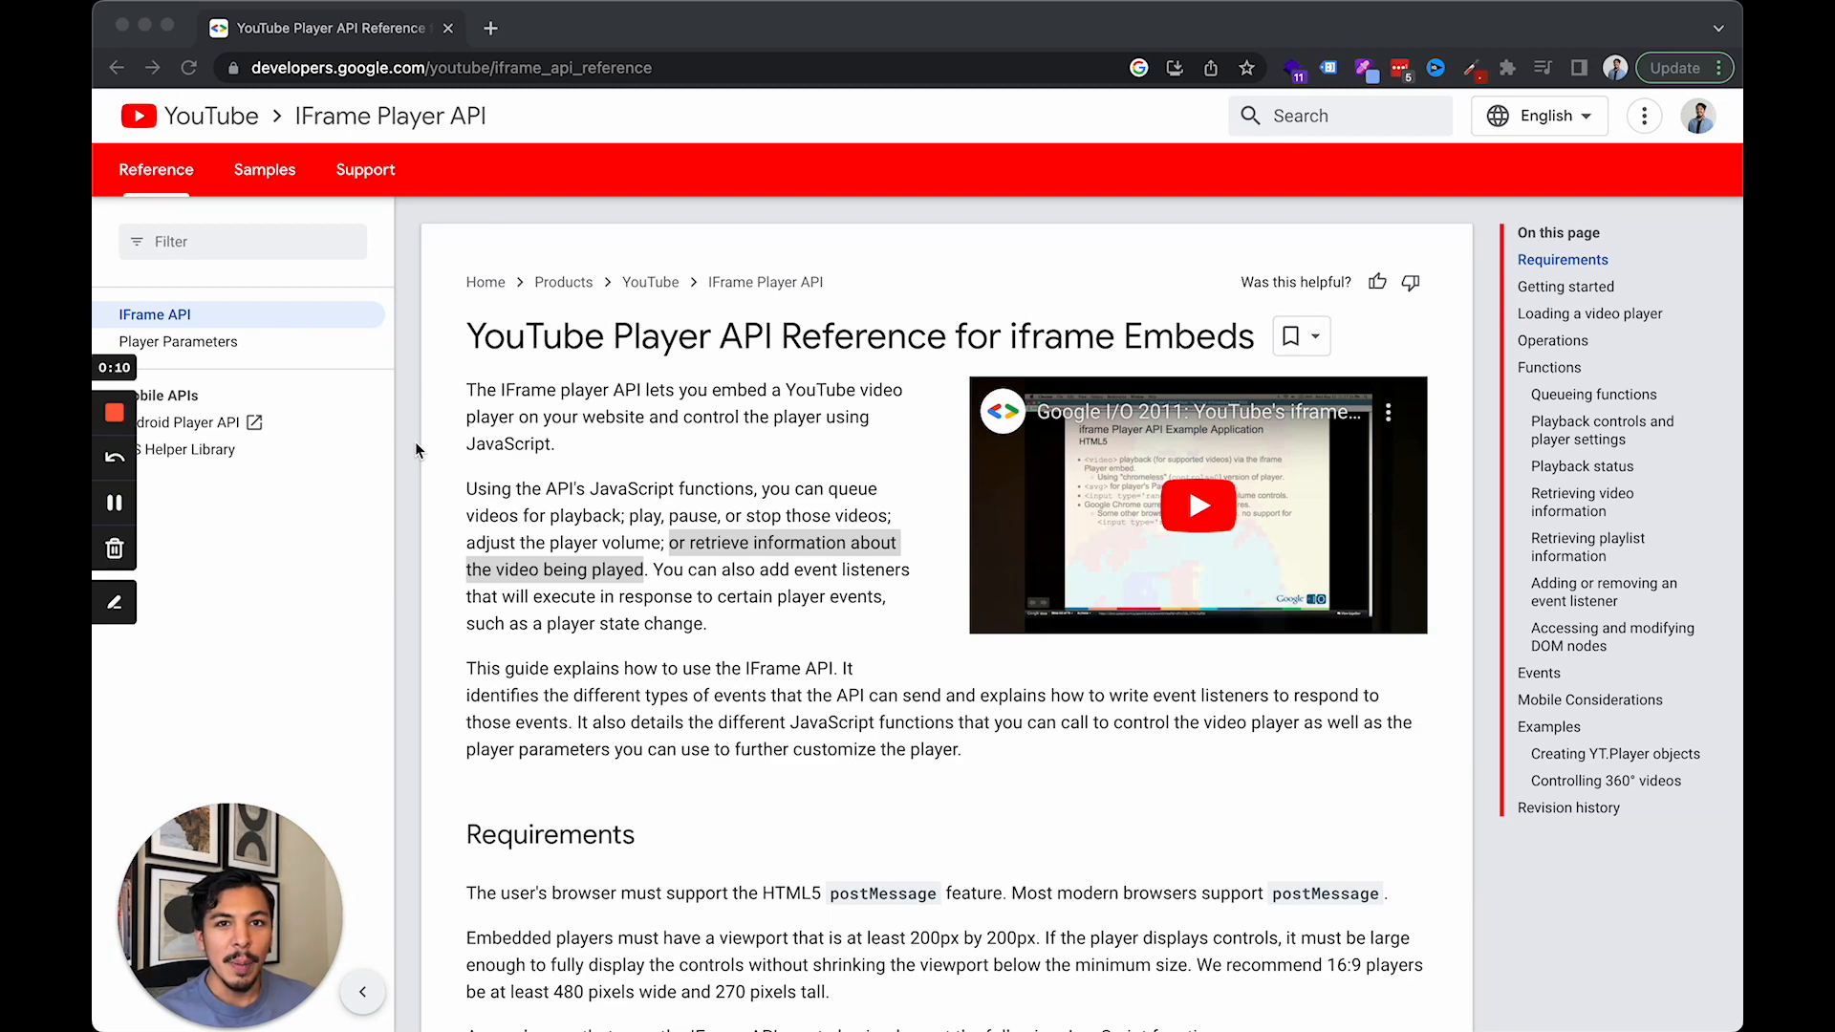
click(868, 67)
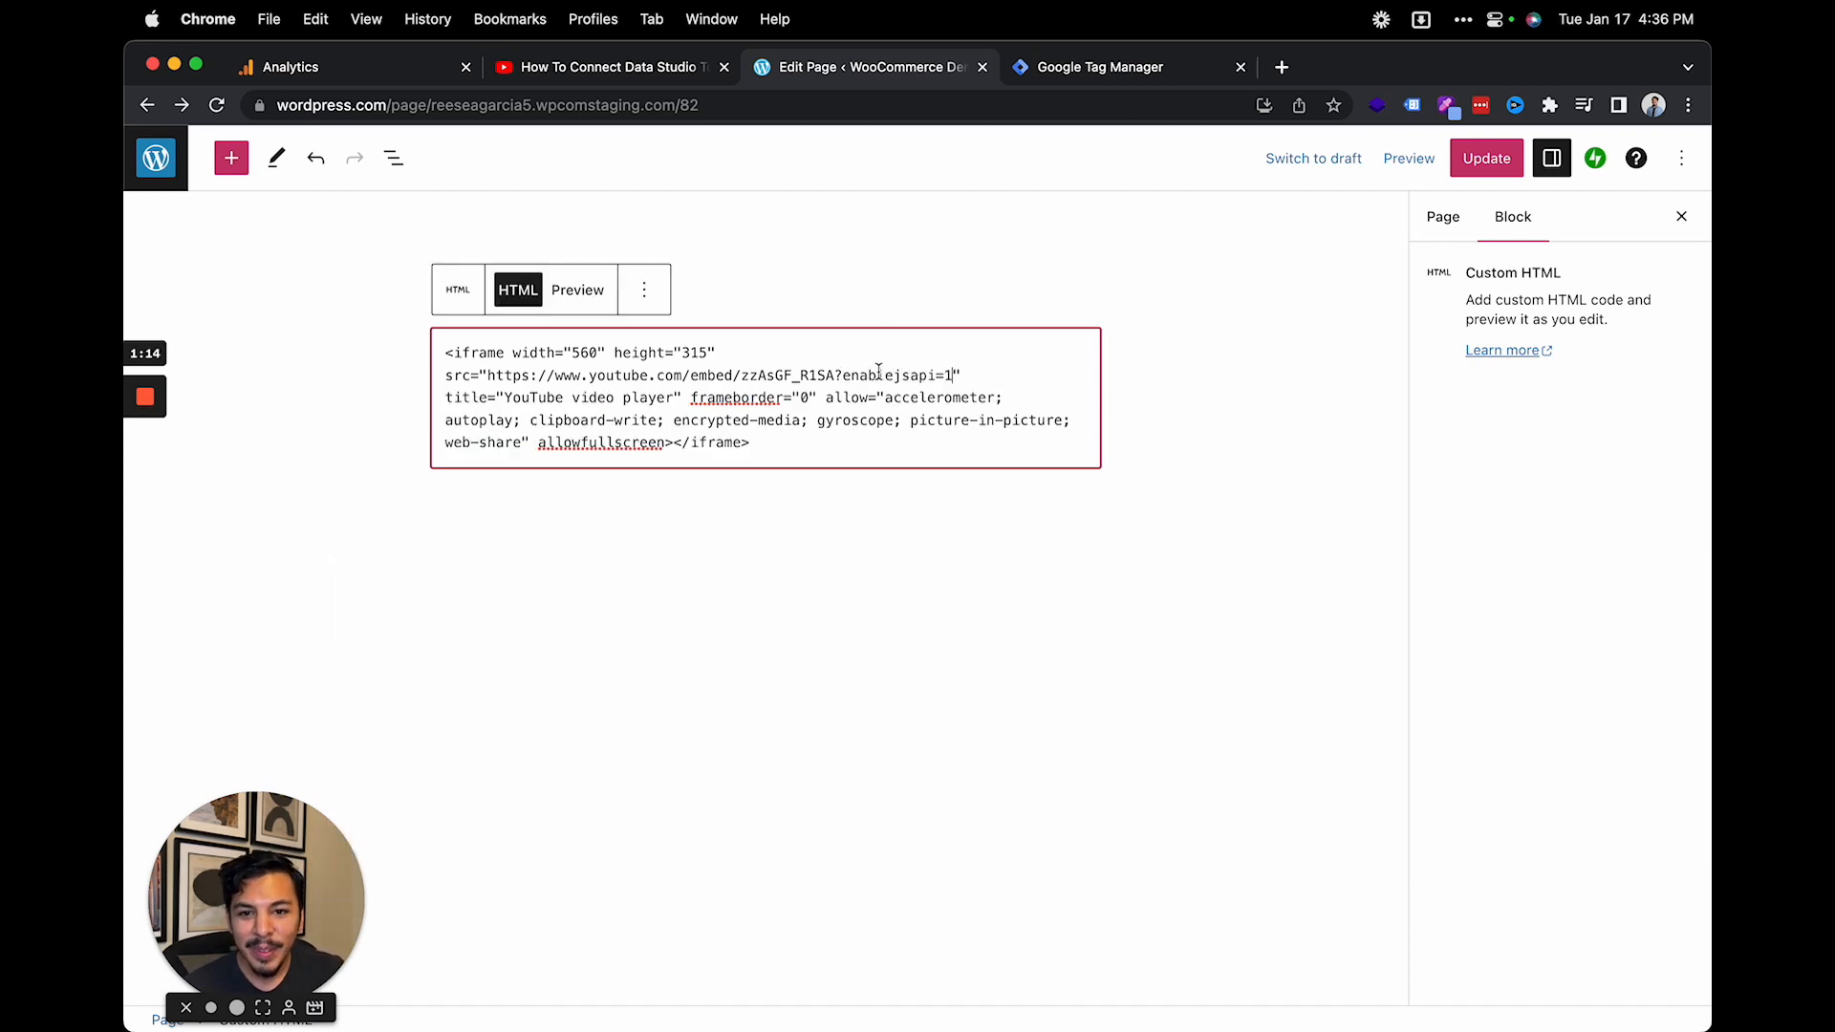
Add enablejsapi=1 to the embedded video's src in the Custom HTML block and update the page
double_click(895, 375)
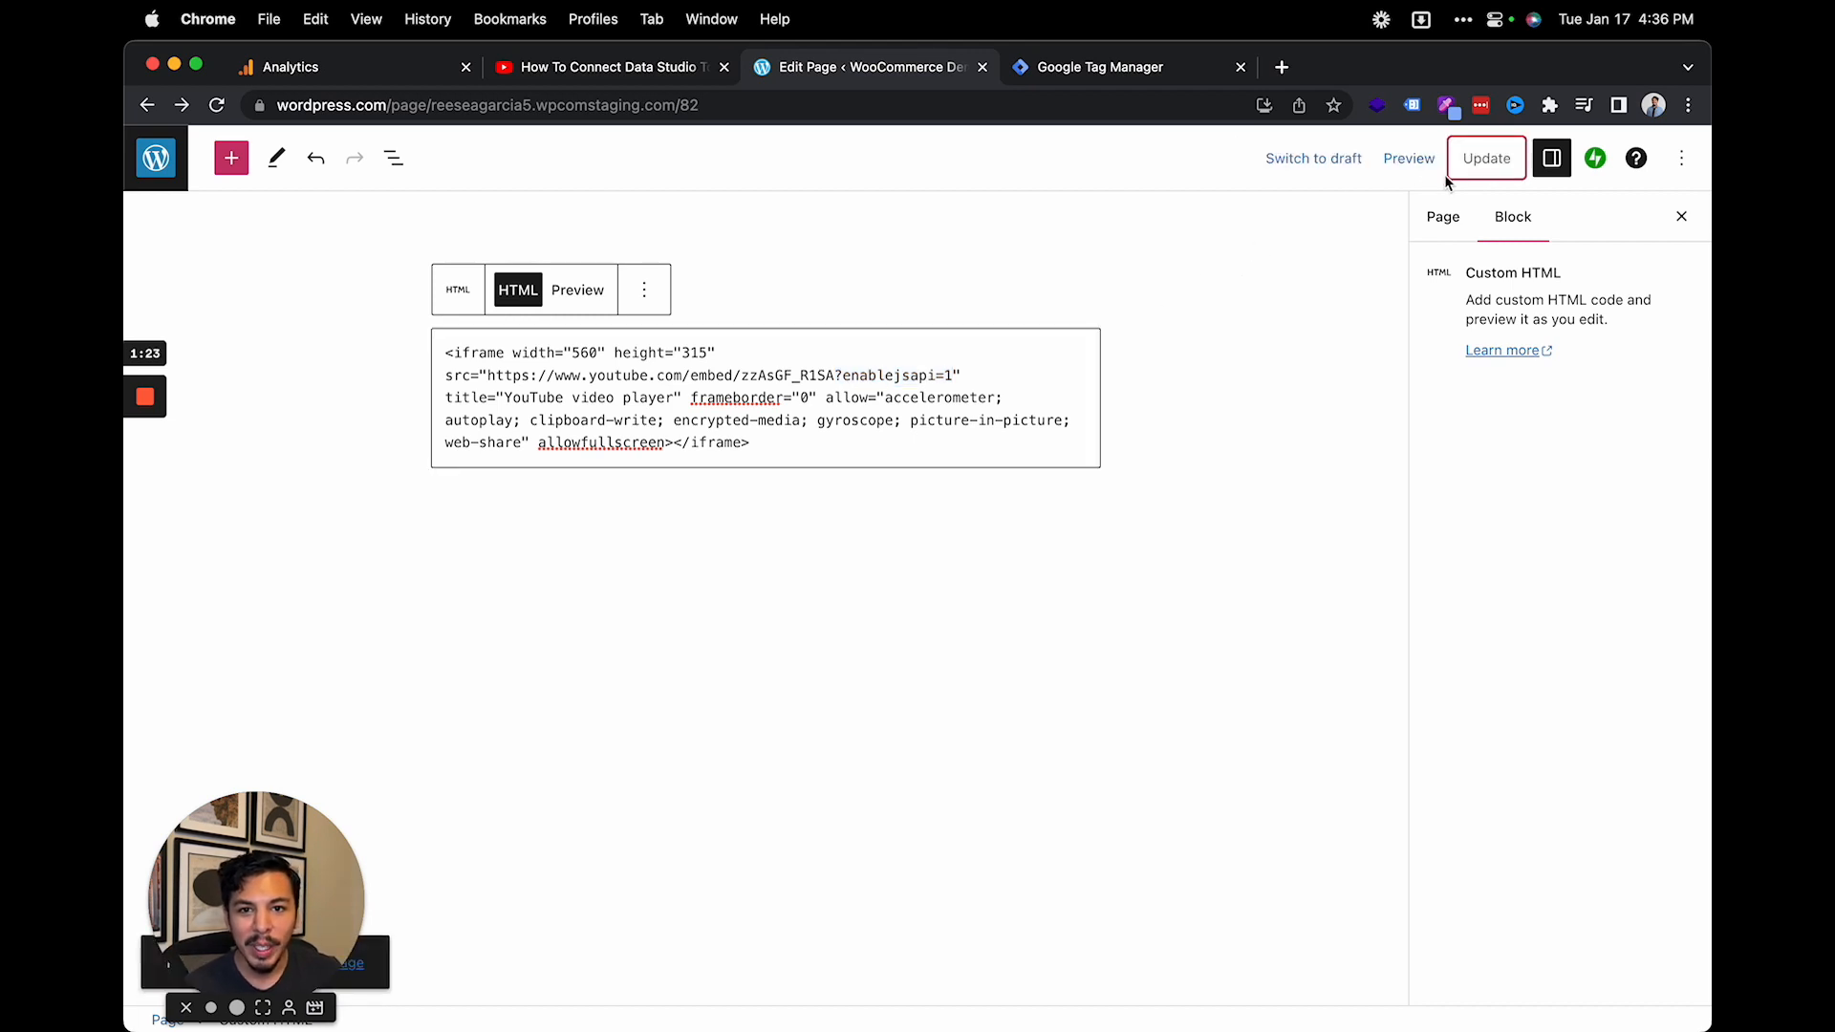
click(1100, 67)
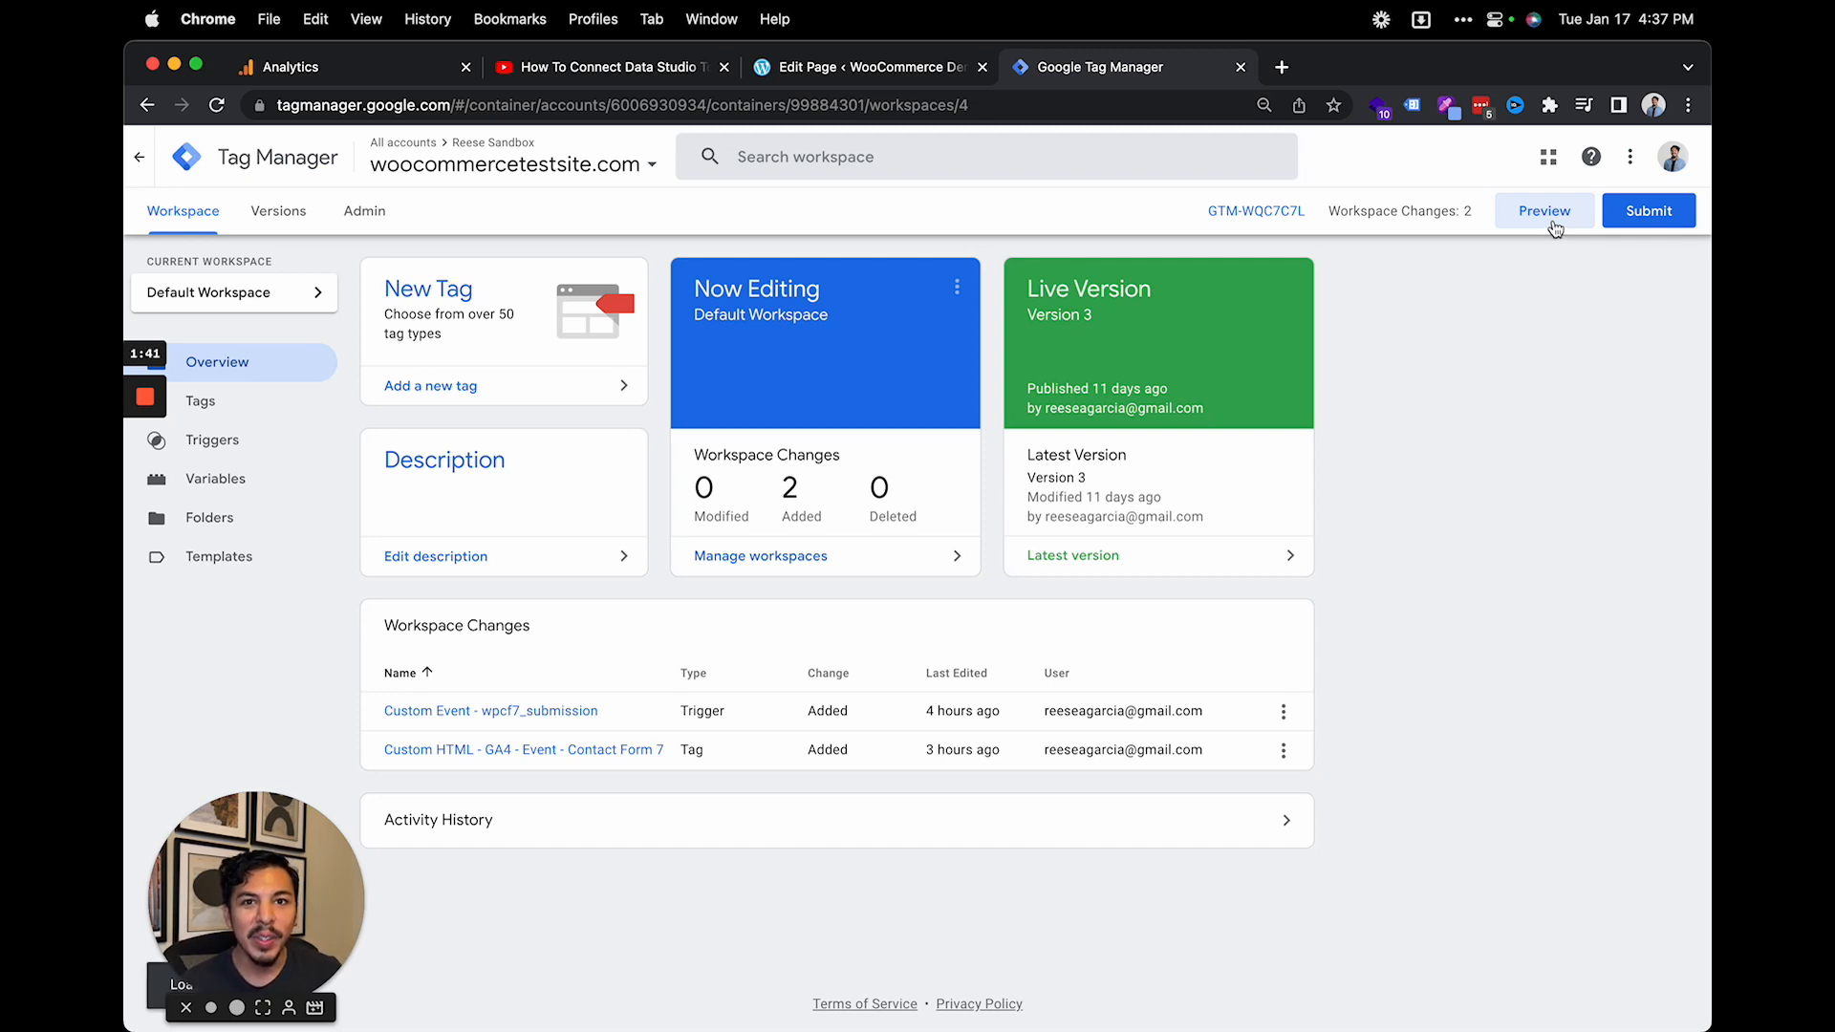
Connect Tag Assistant preview to the Video Embed page and return to the debug summary
click(1542, 210)
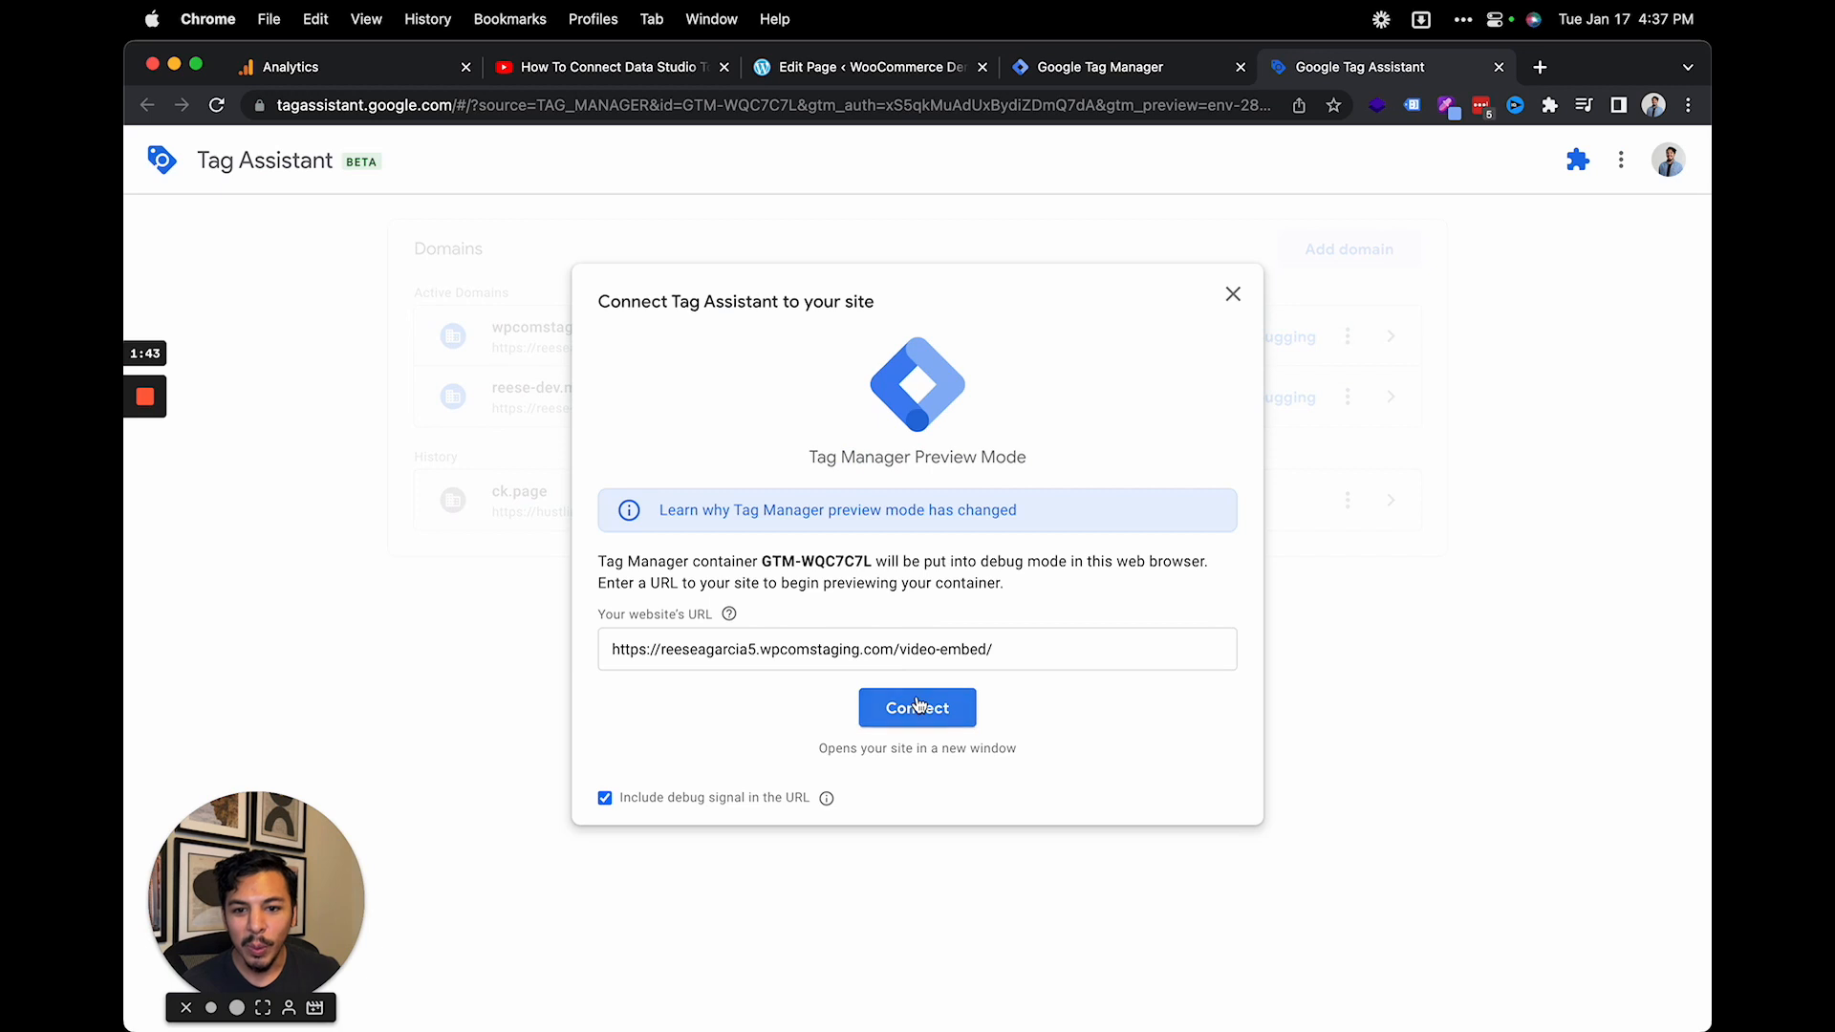
click(917, 707)
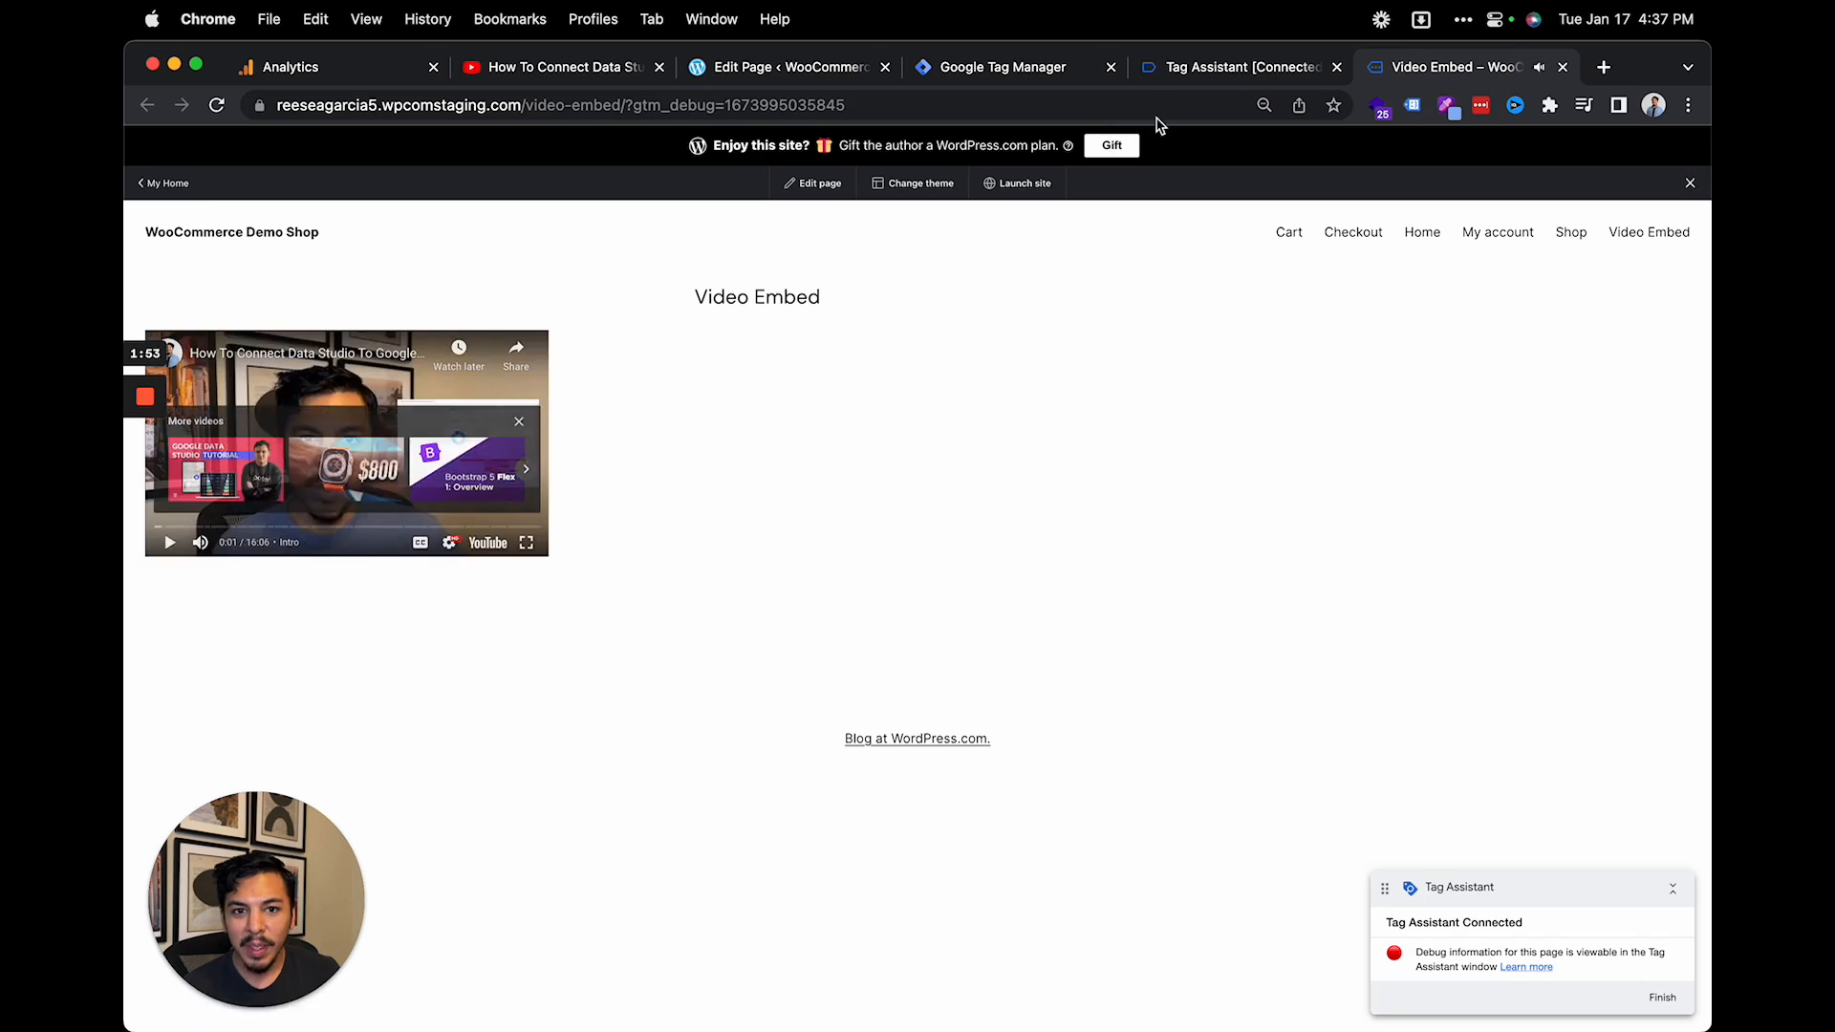
click(1229, 66)
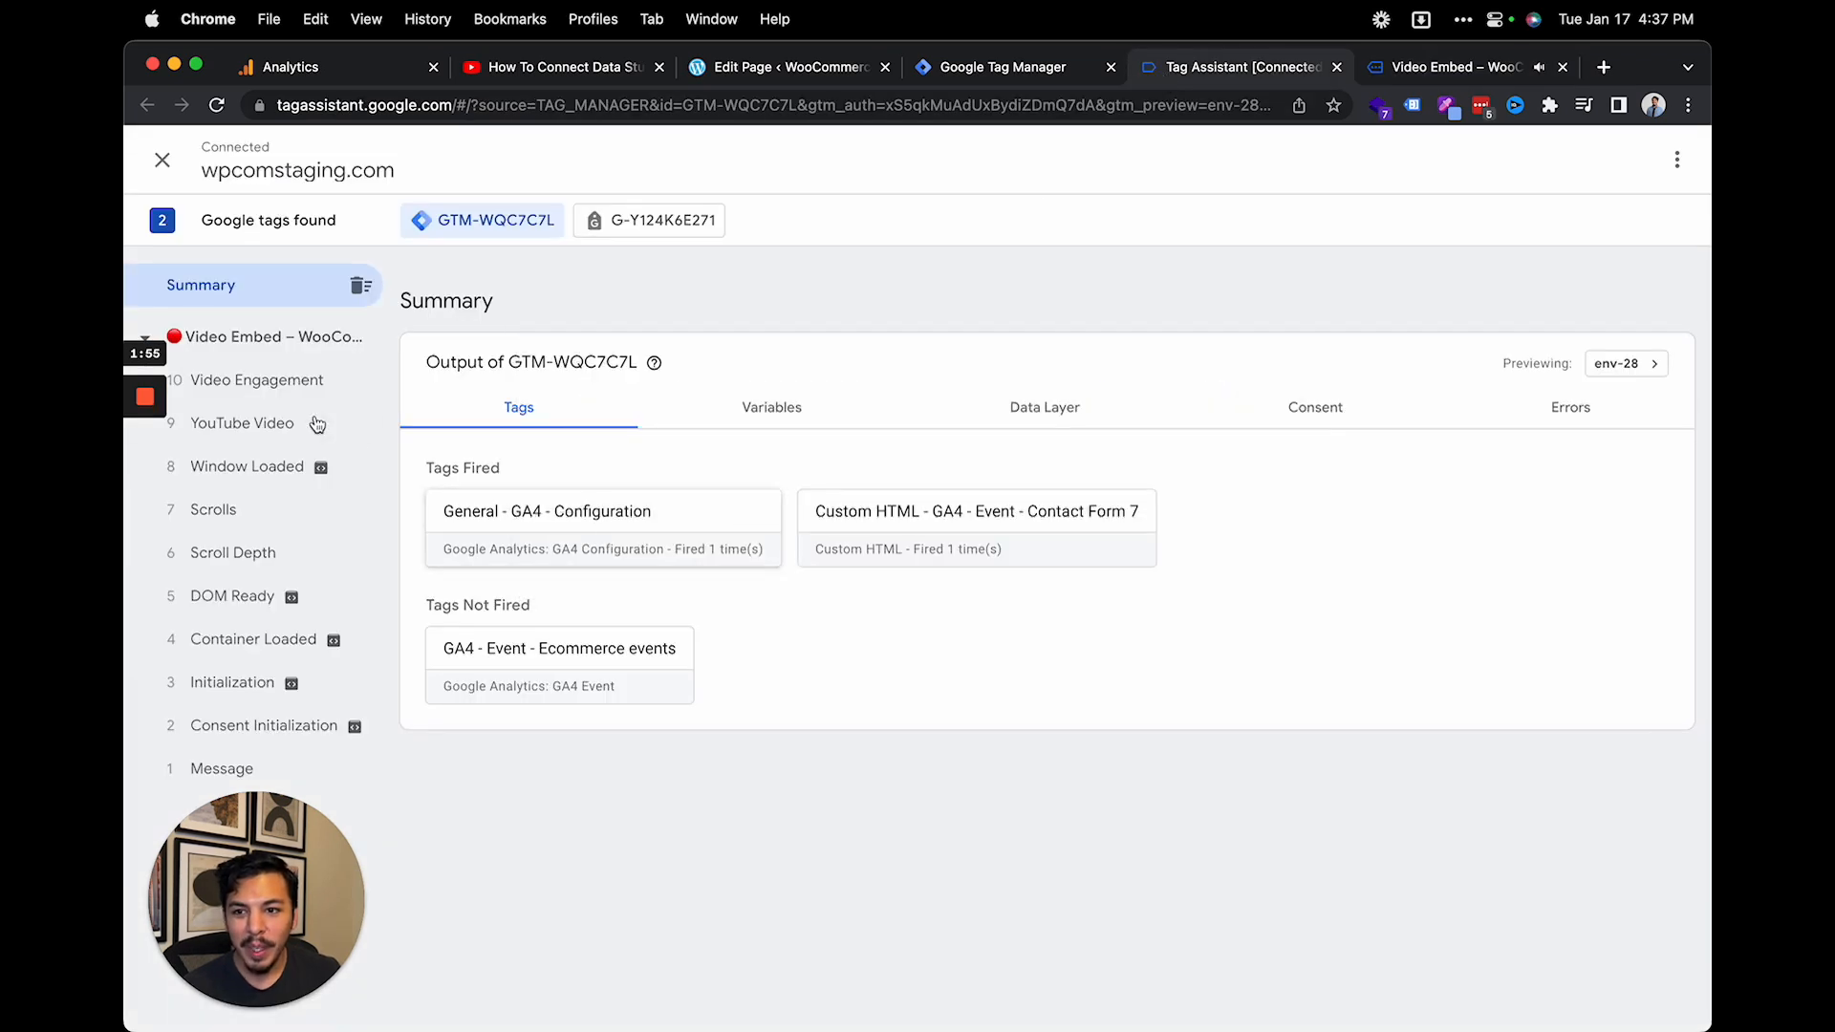
Inspect the Video Engagement event's video_start dataLayer push and its video details
click(242, 422)
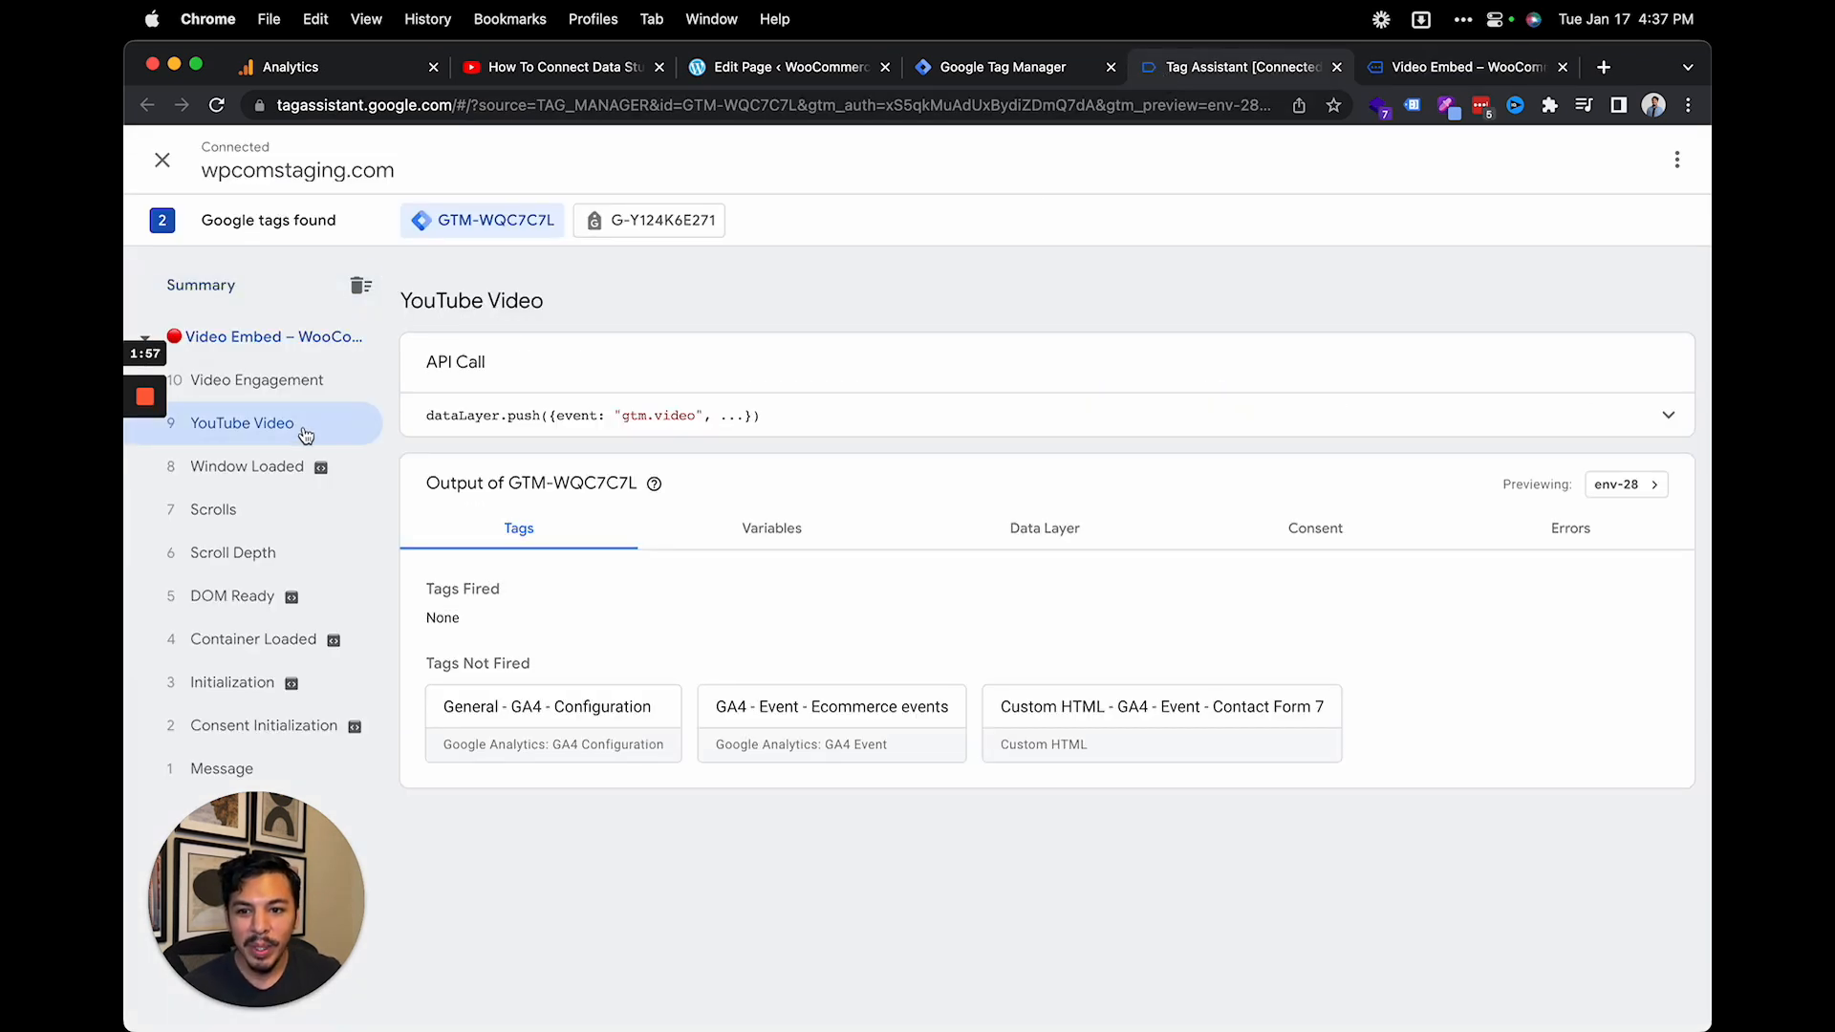
mouse_move(298, 402)
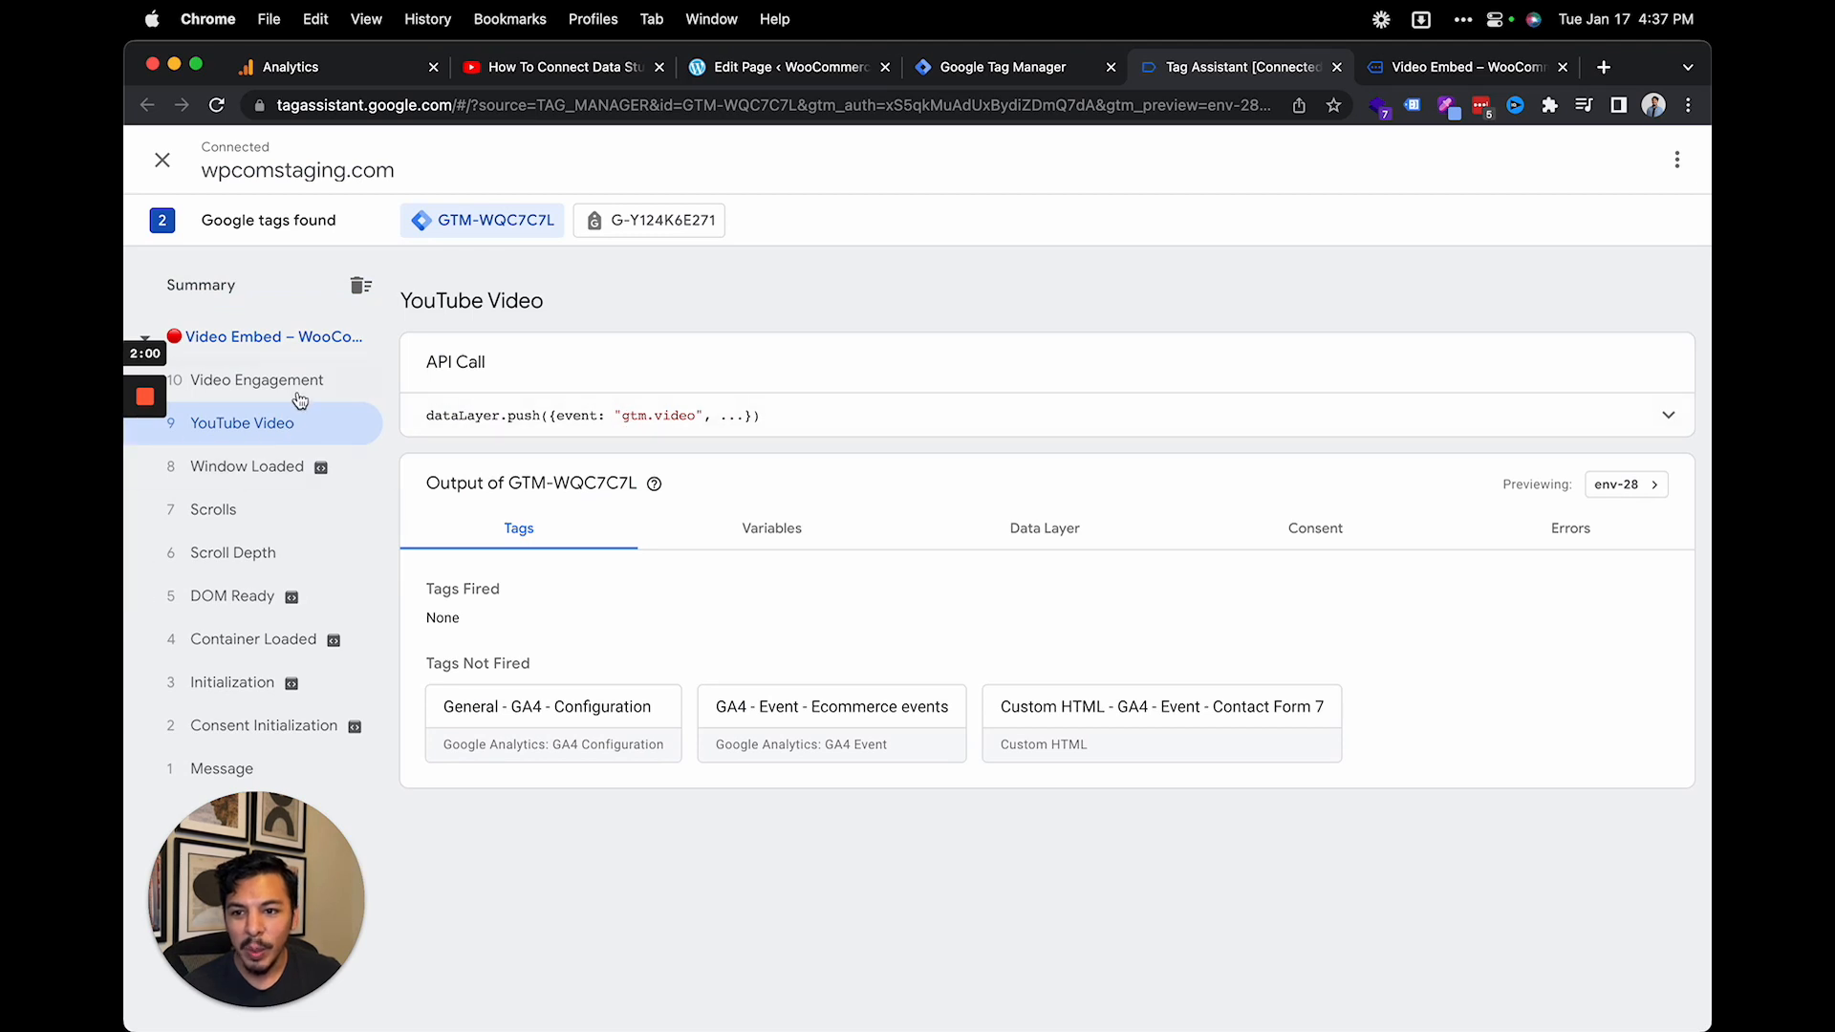
click(255, 380)
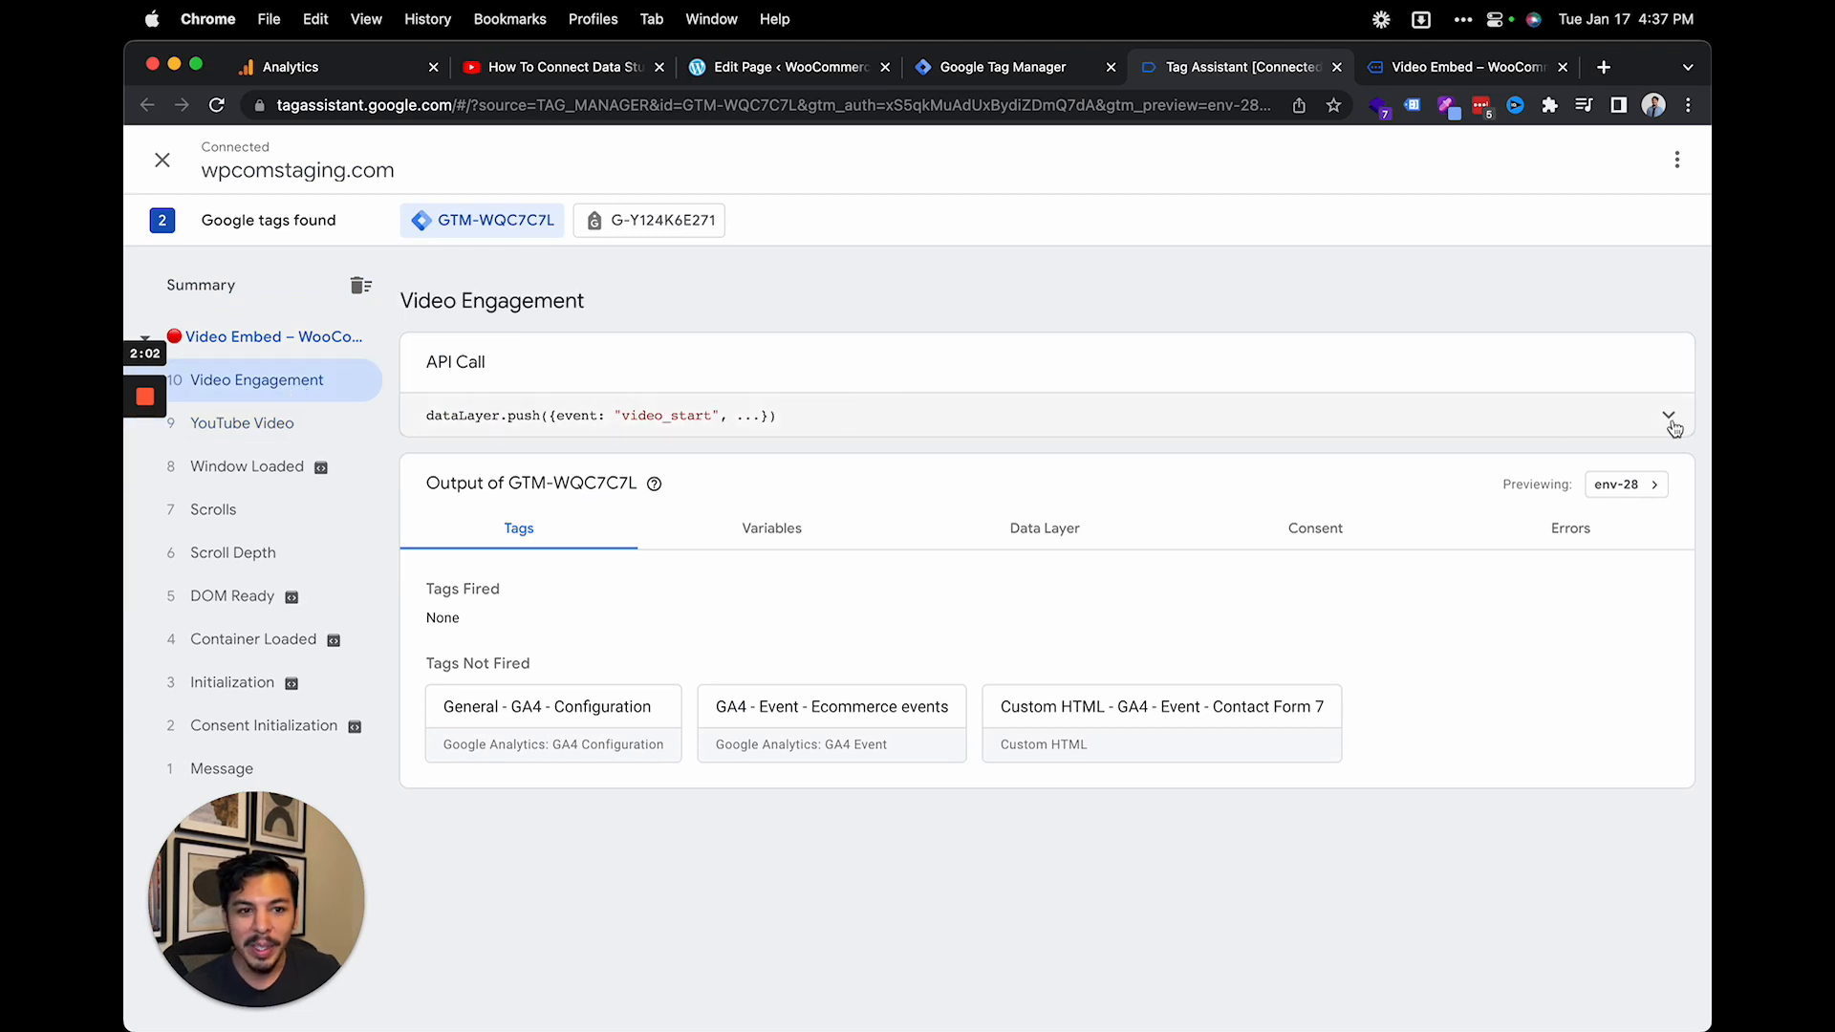
click(1669, 415)
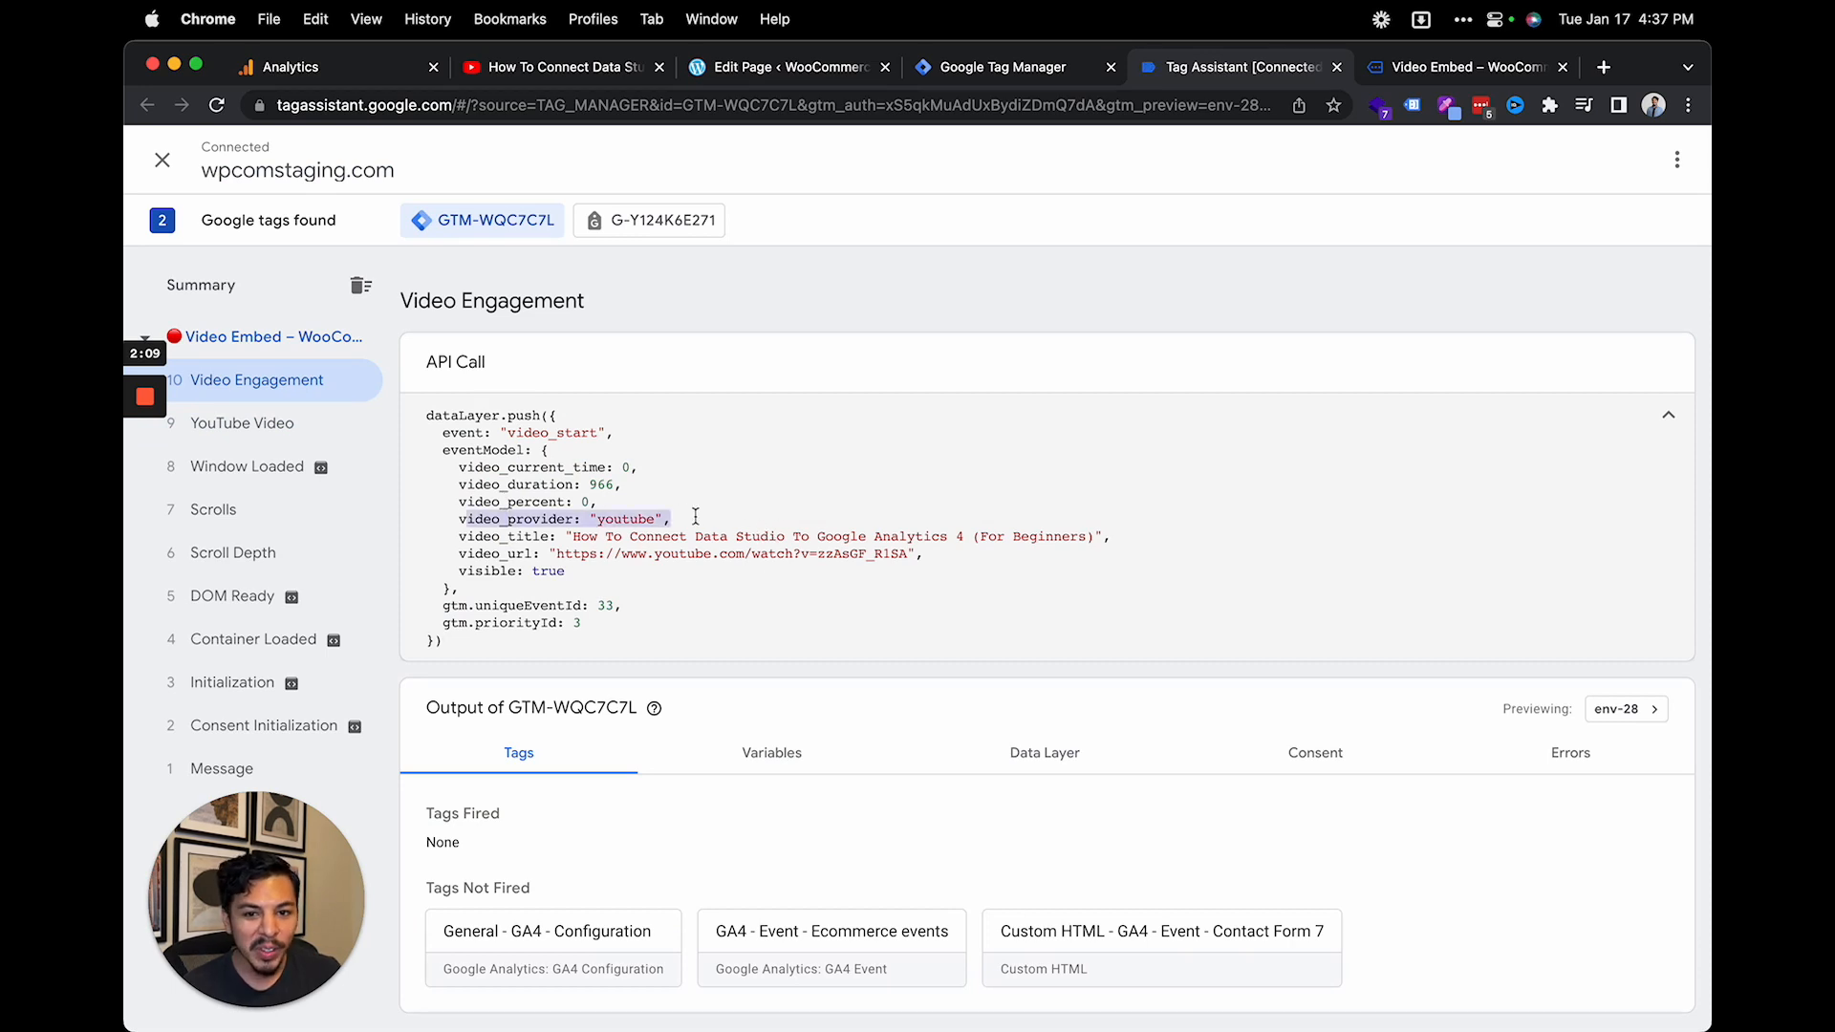
click(1666, 414)
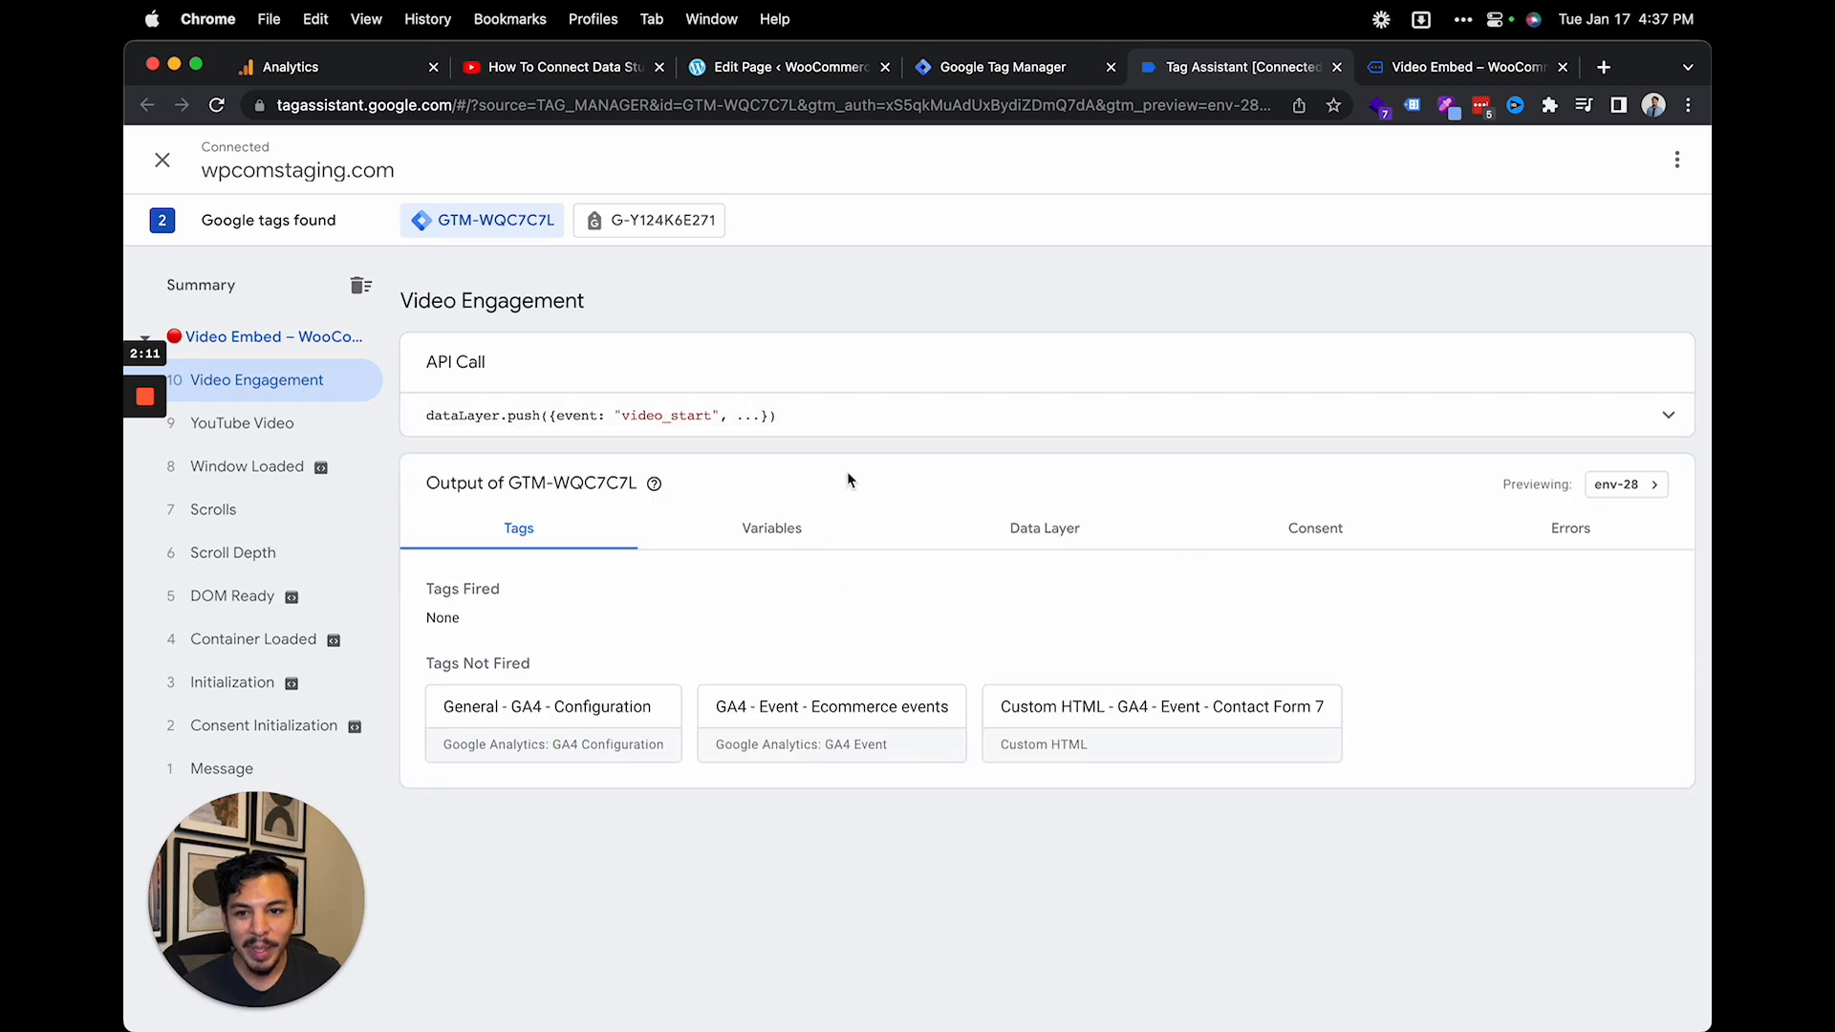
click(335, 67)
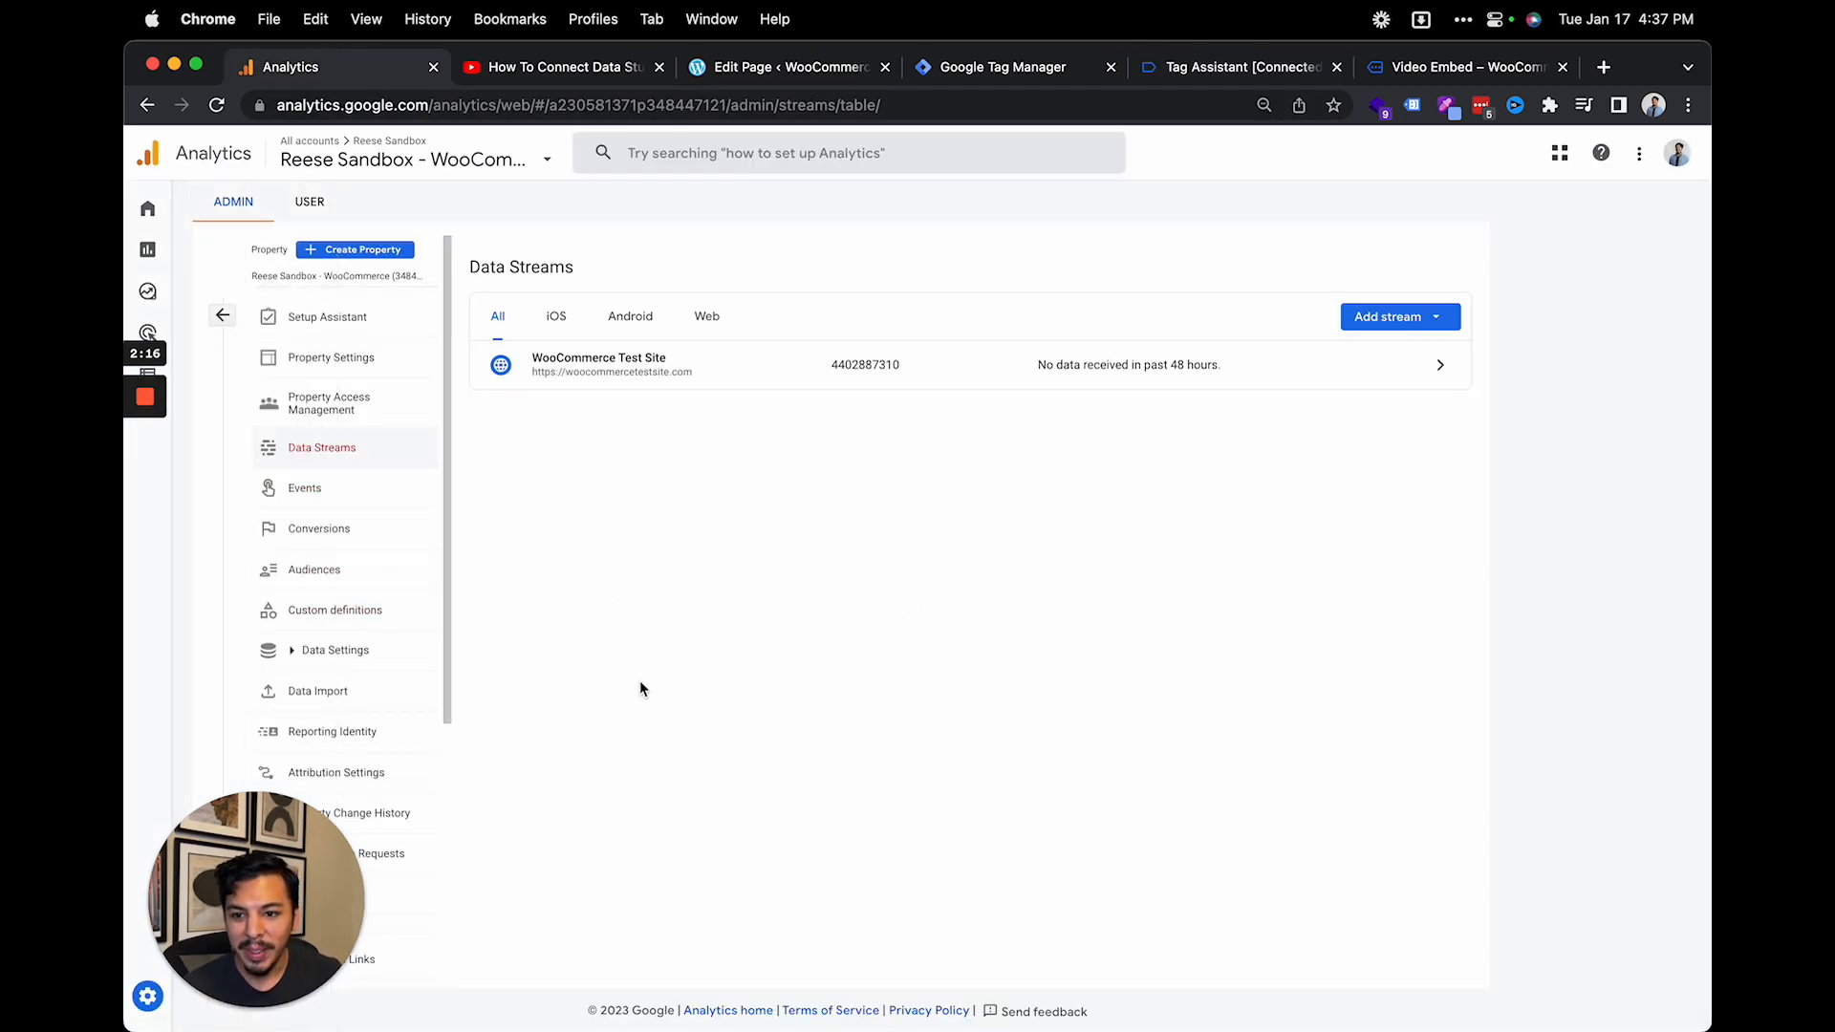
In DebugView, open the video_start event and check its video_percent parameter value
click(223, 315)
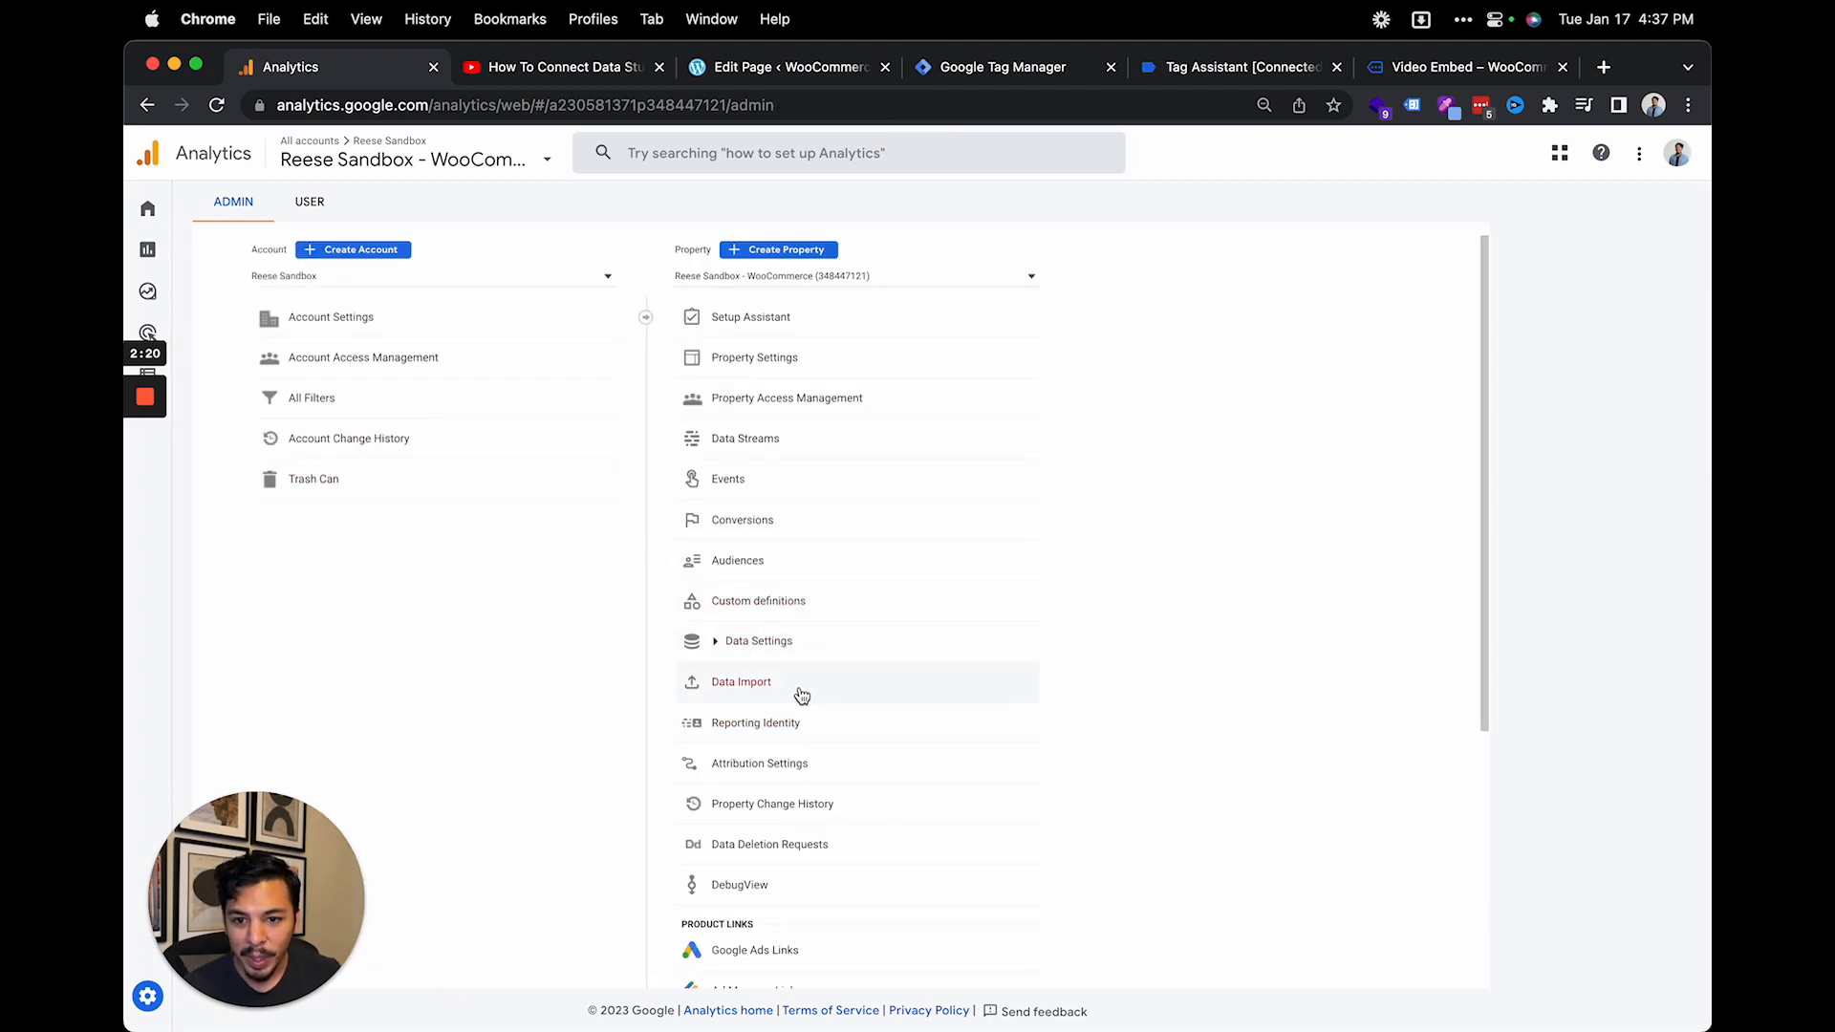
click(739, 883)
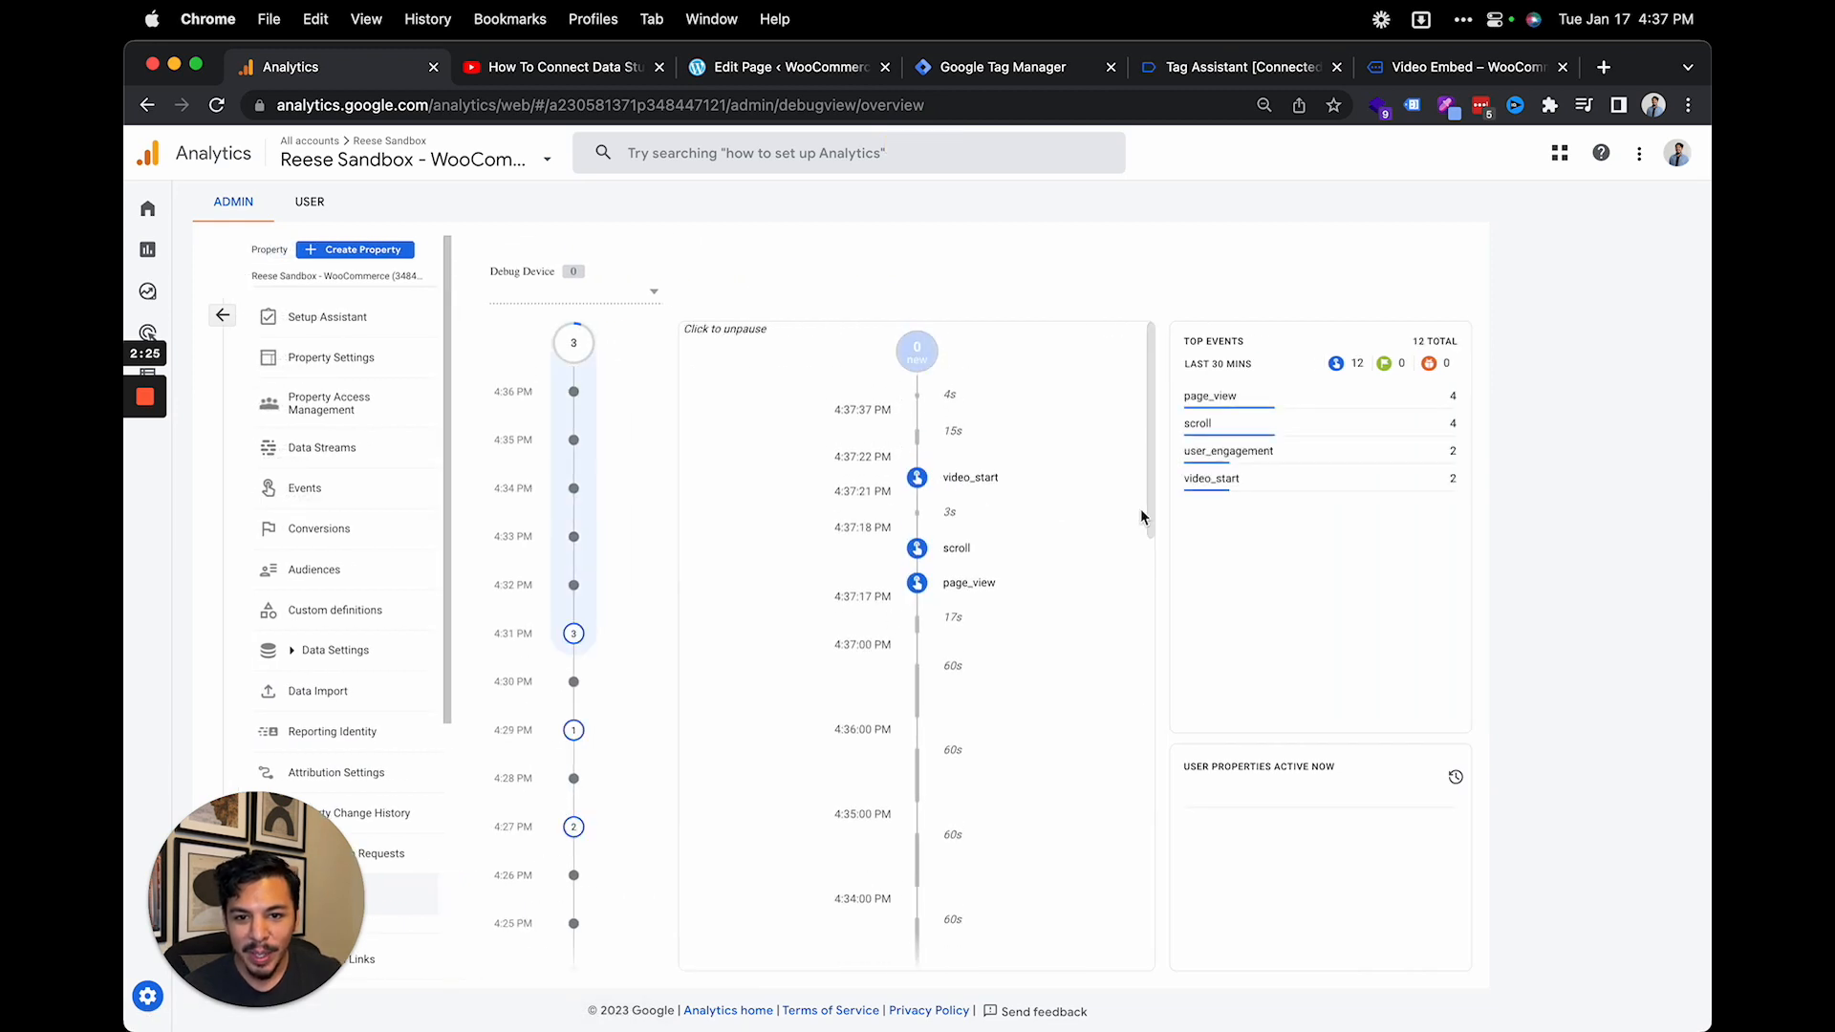
click(969, 477)
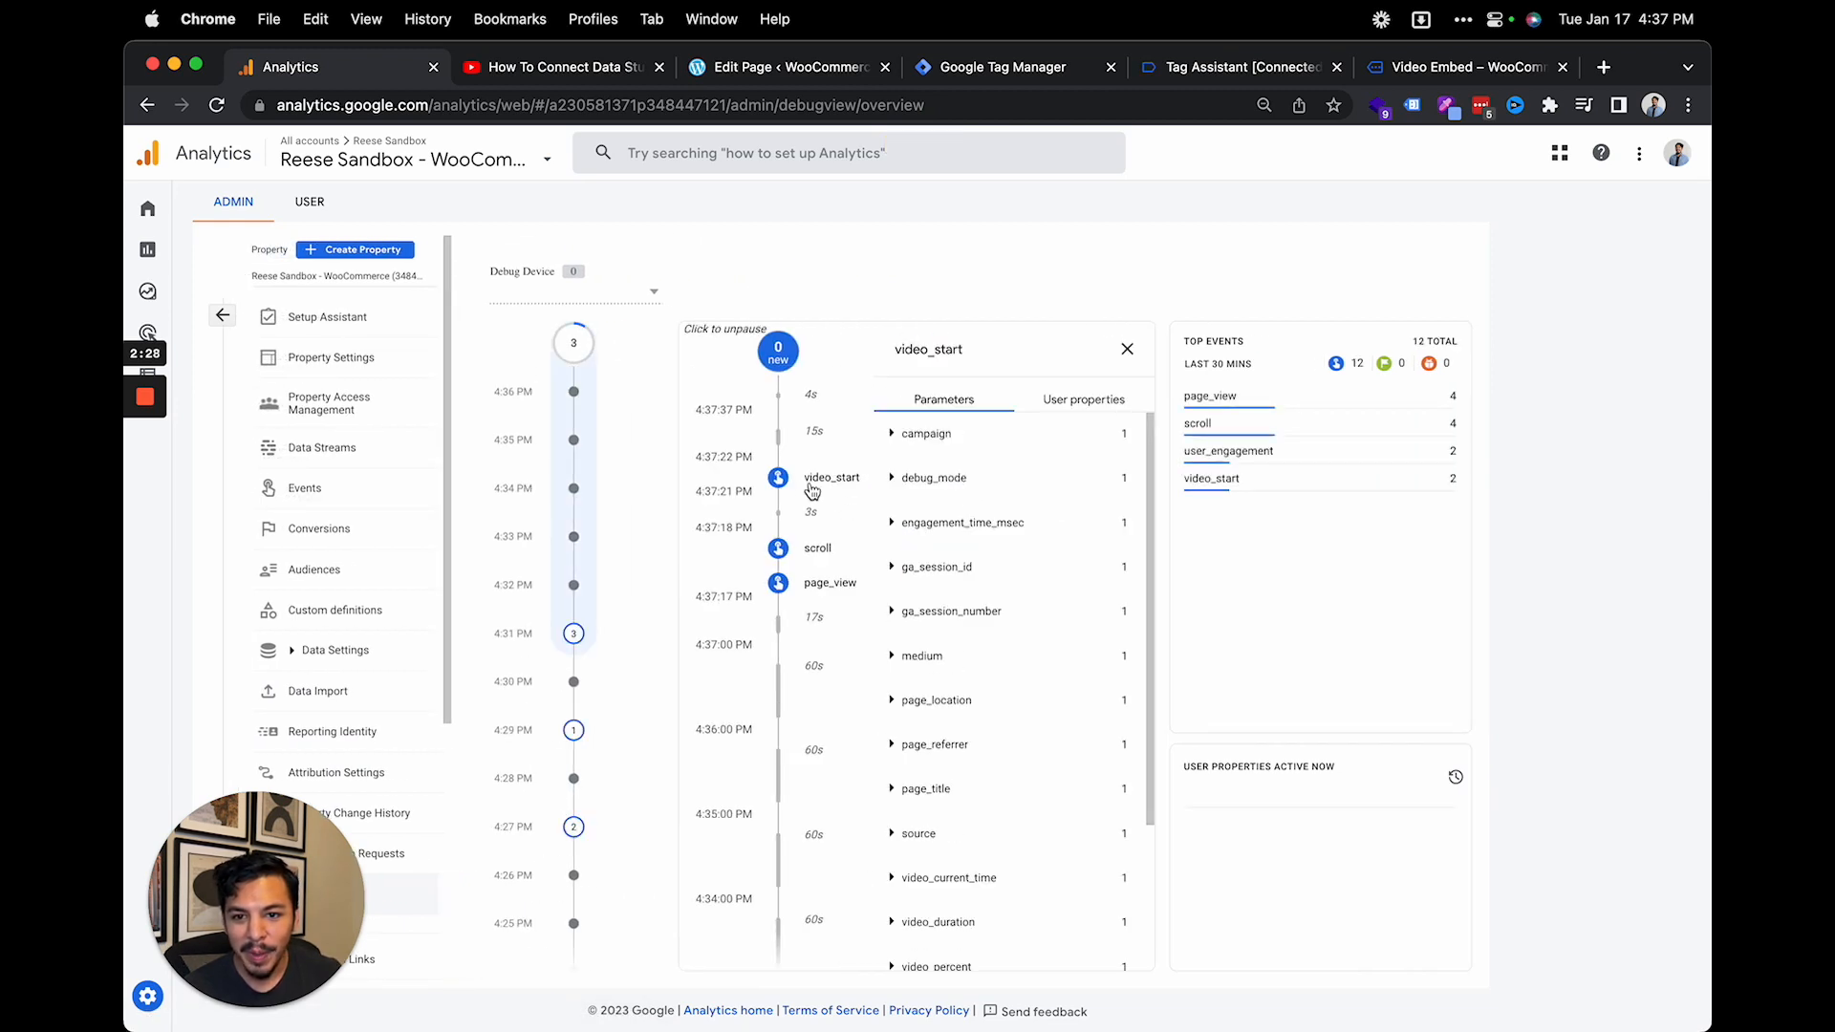
scroll(down, 3)
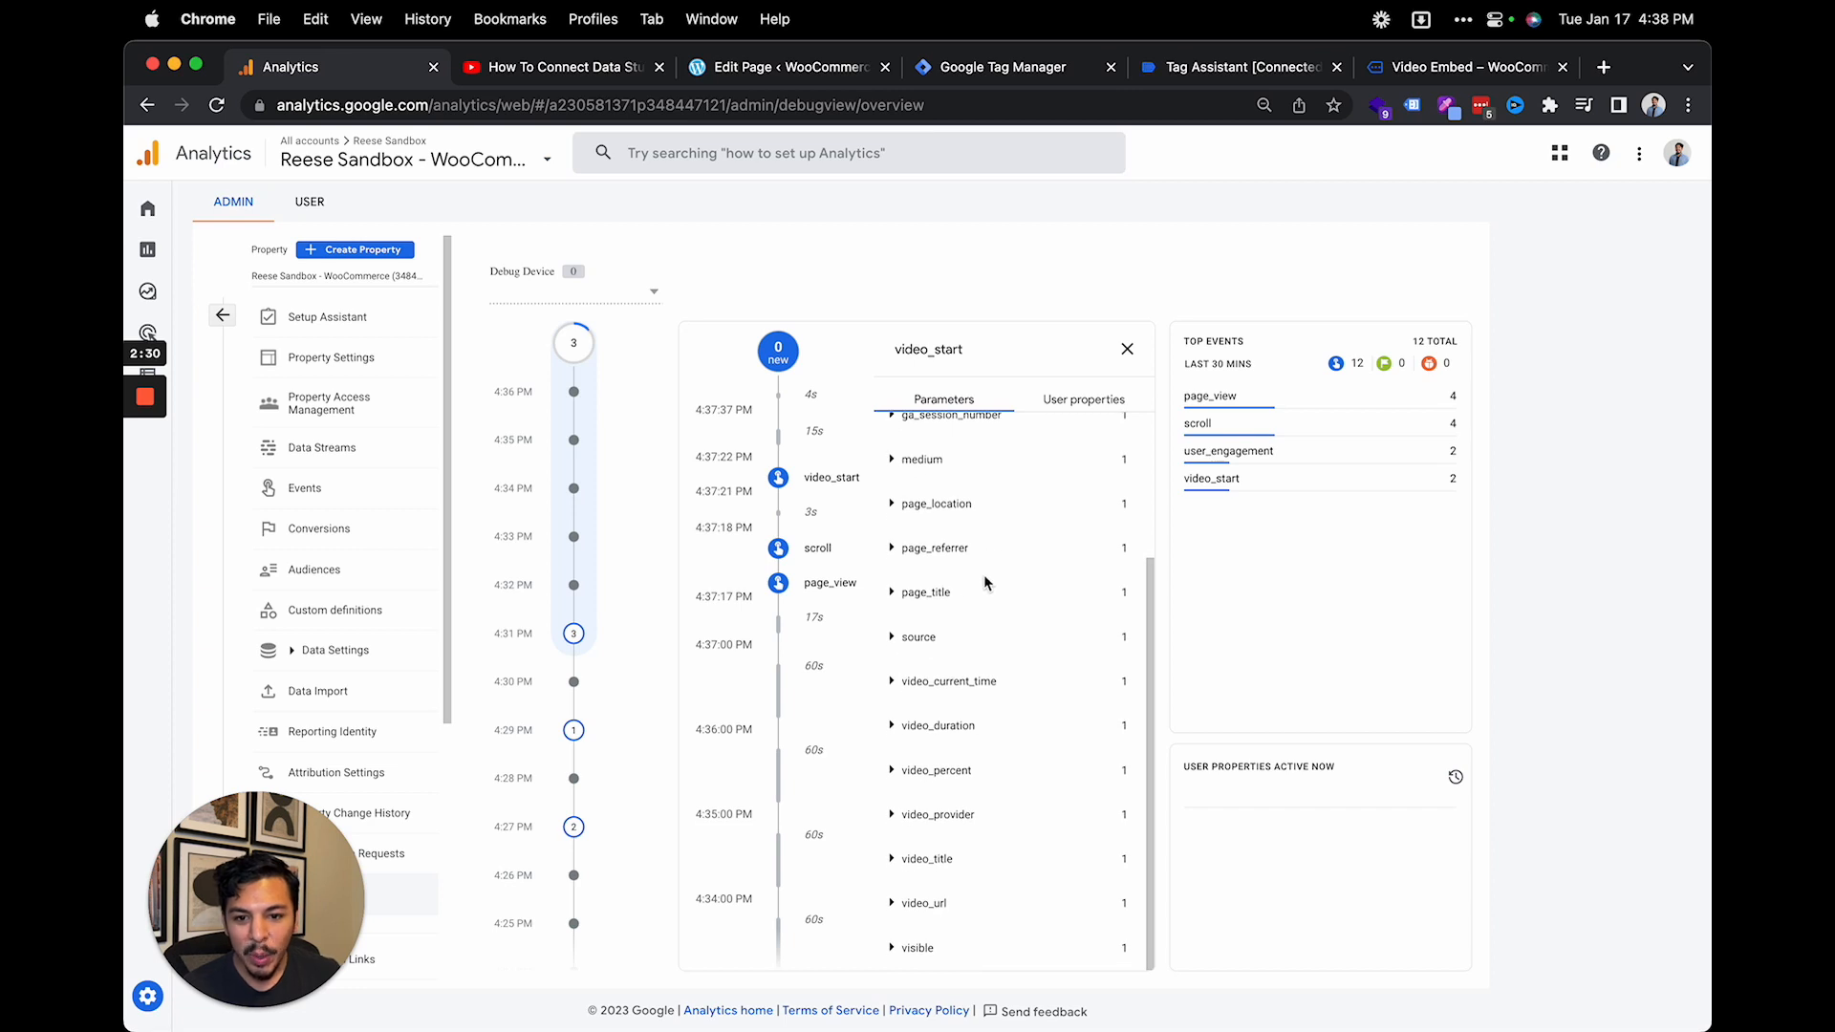
mouse_move(945, 830)
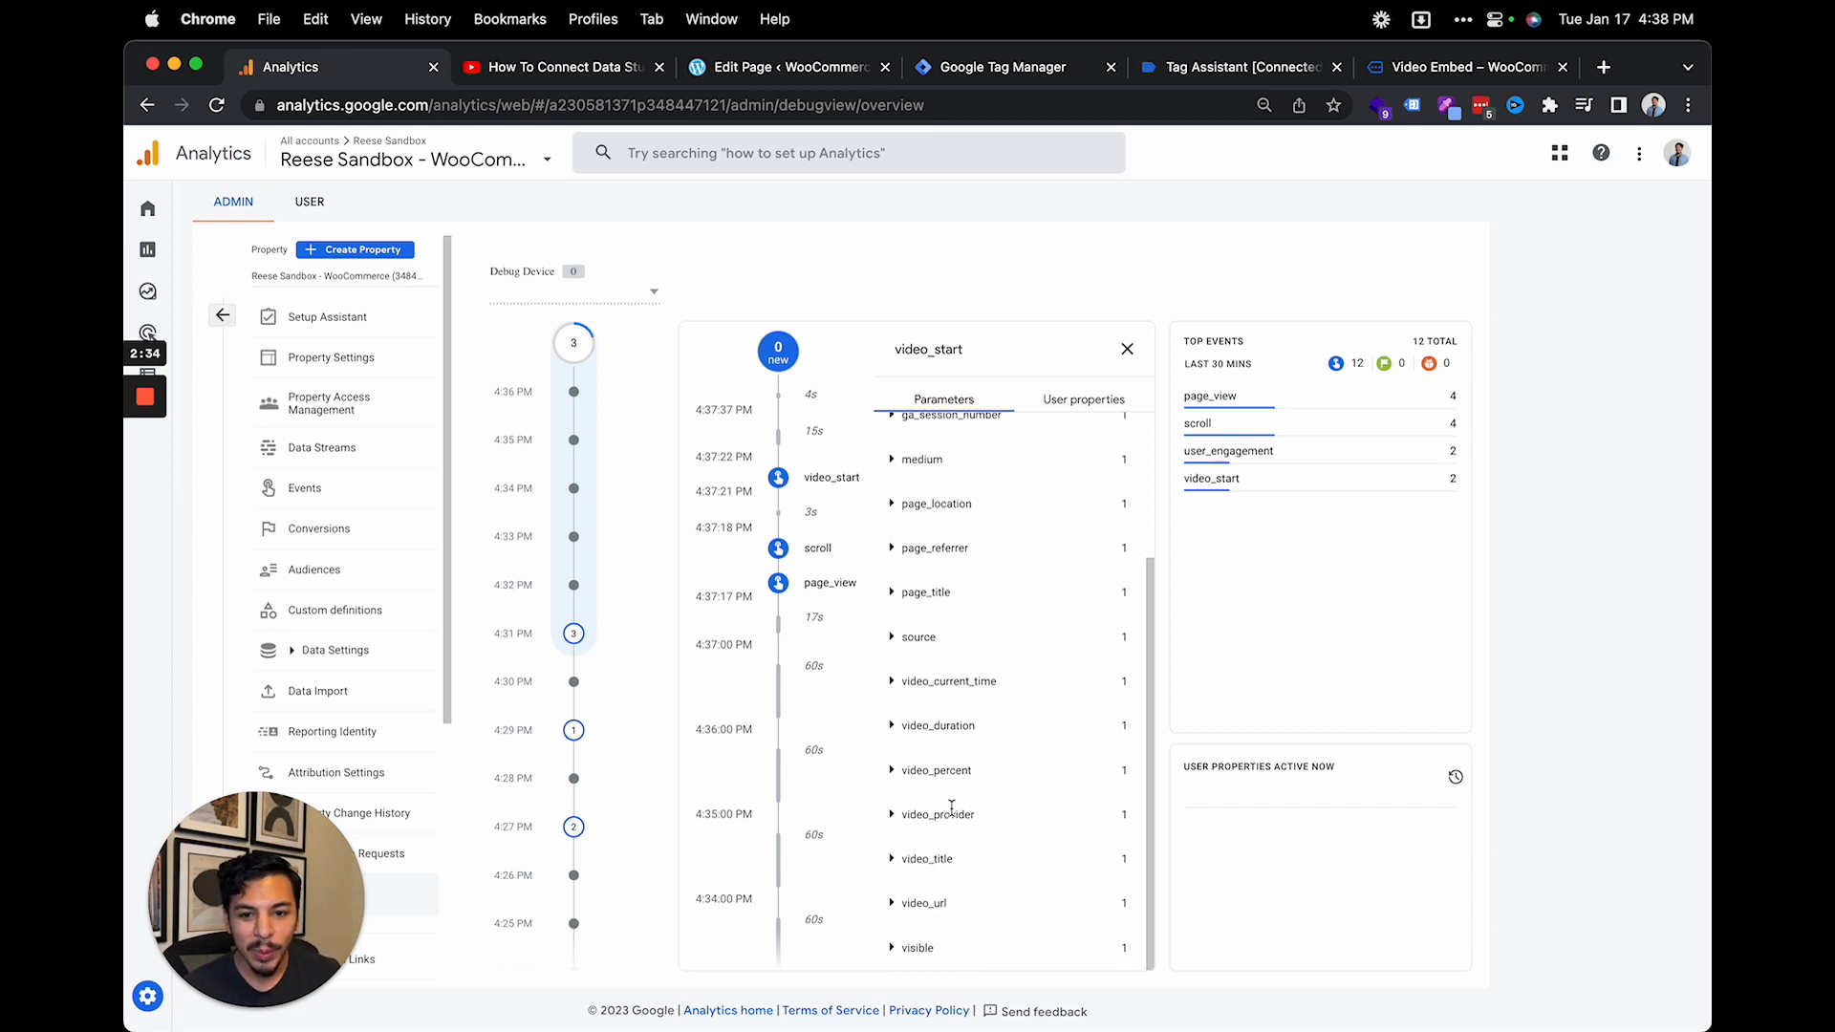
click(934, 770)
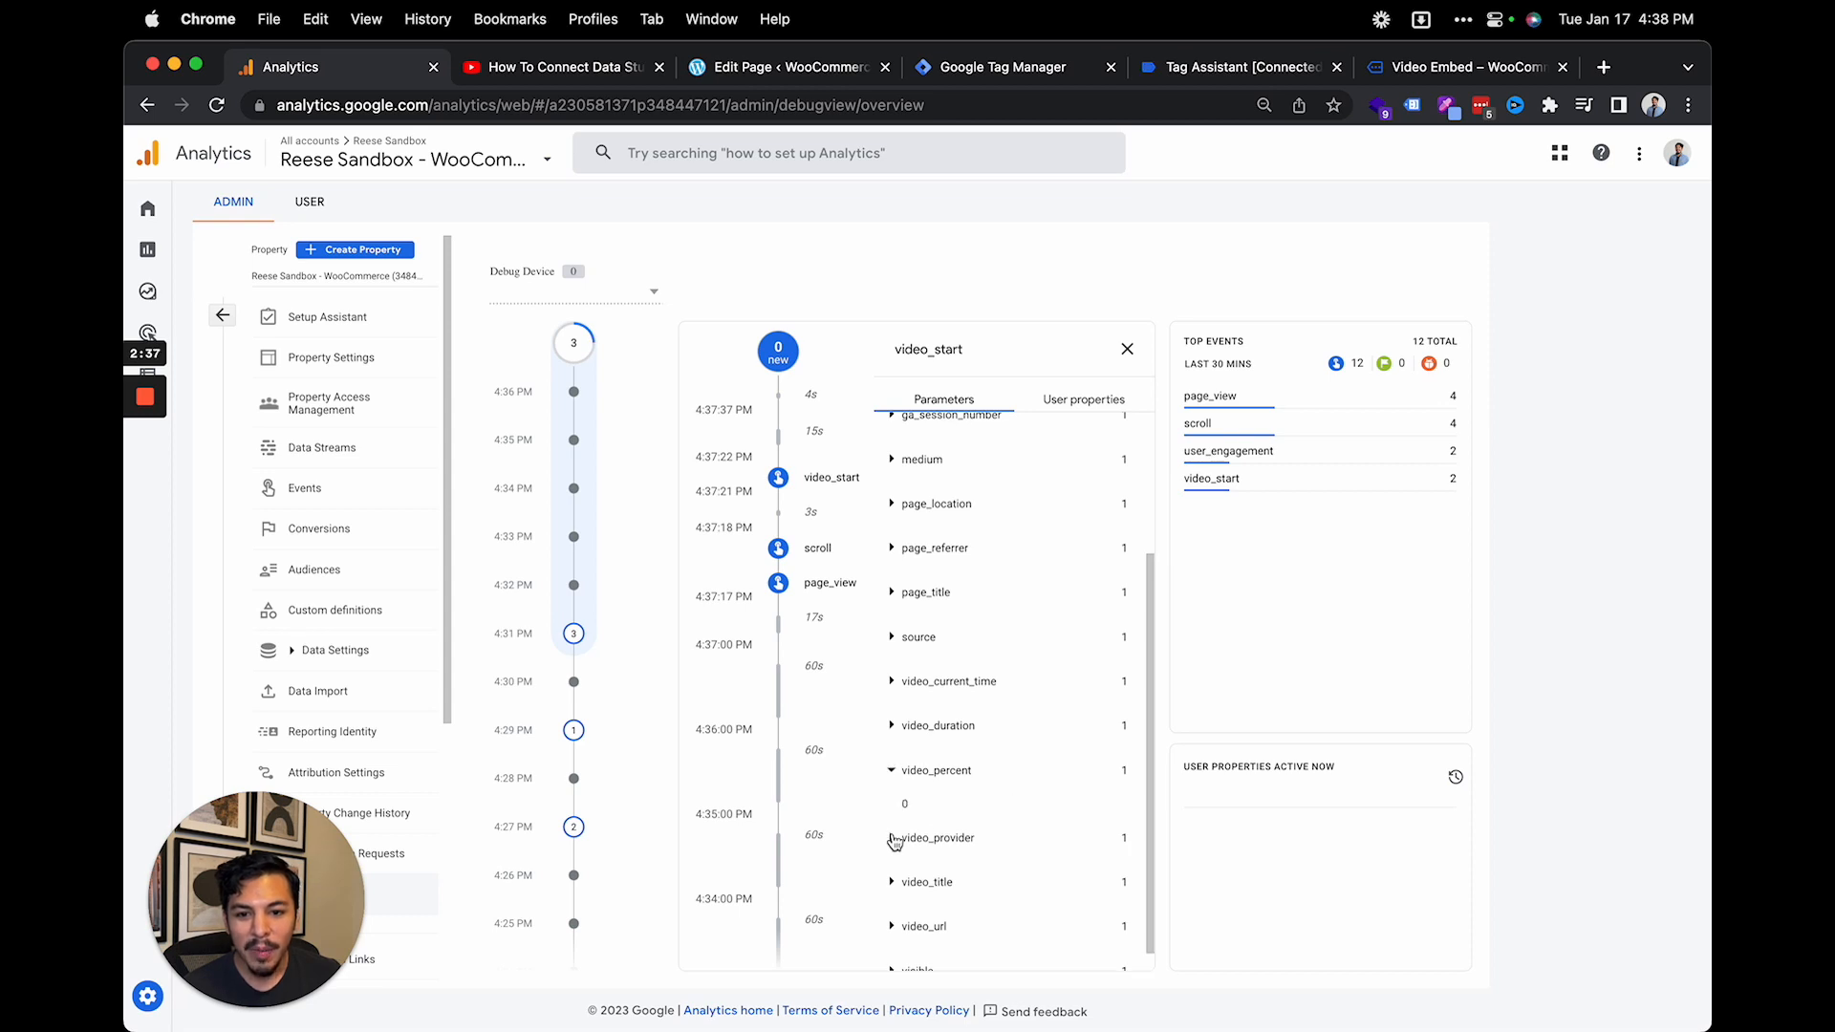
mouse_move(908, 834)
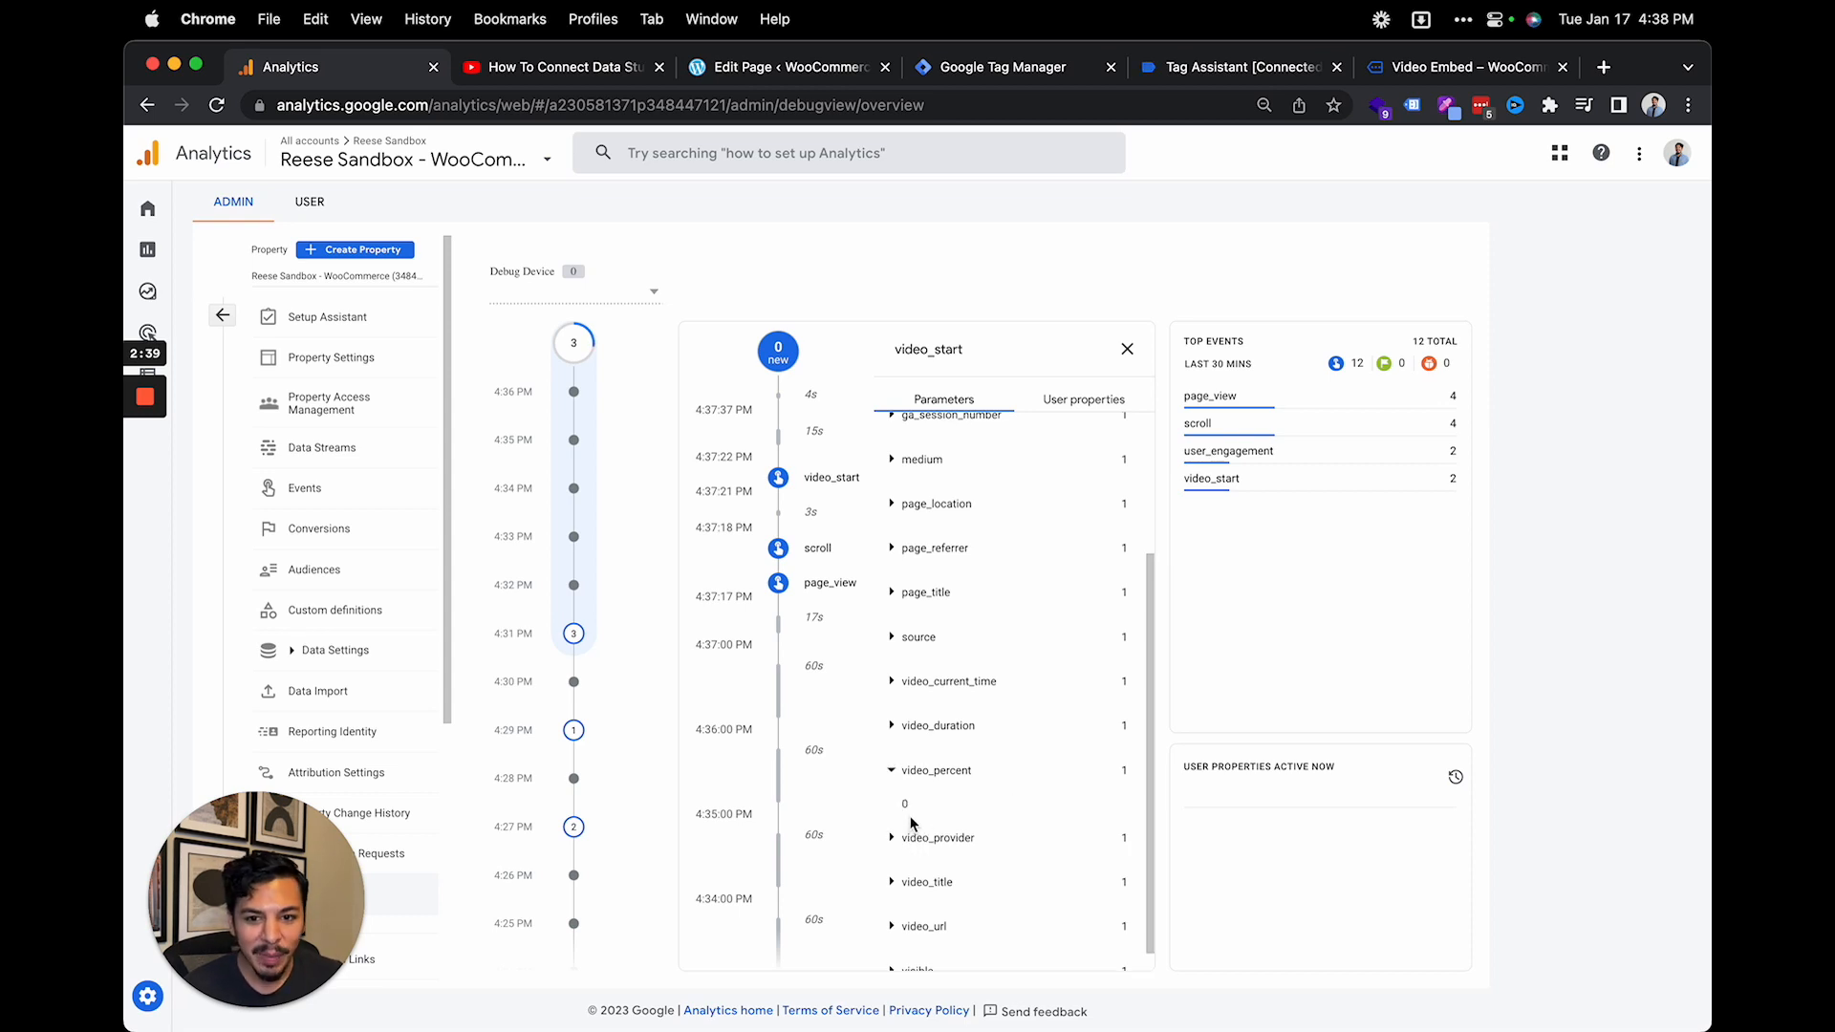
click(934, 724)
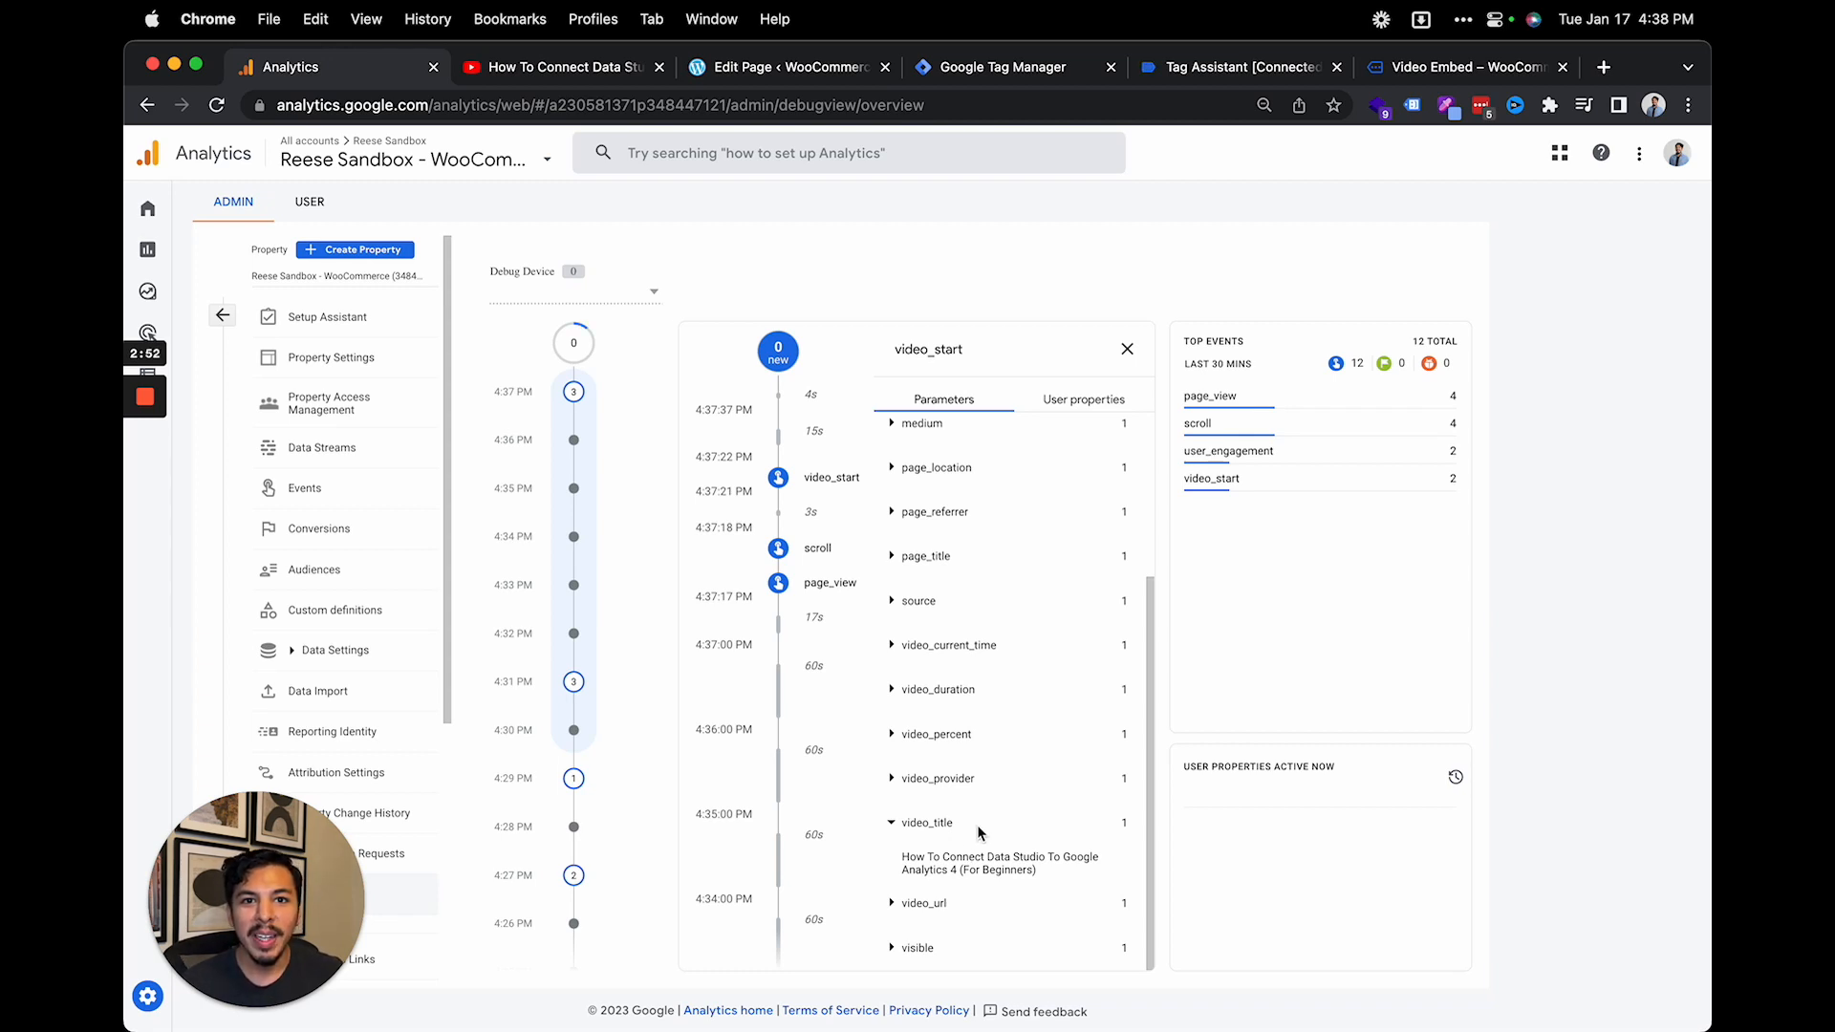
mouse_move(966, 796)
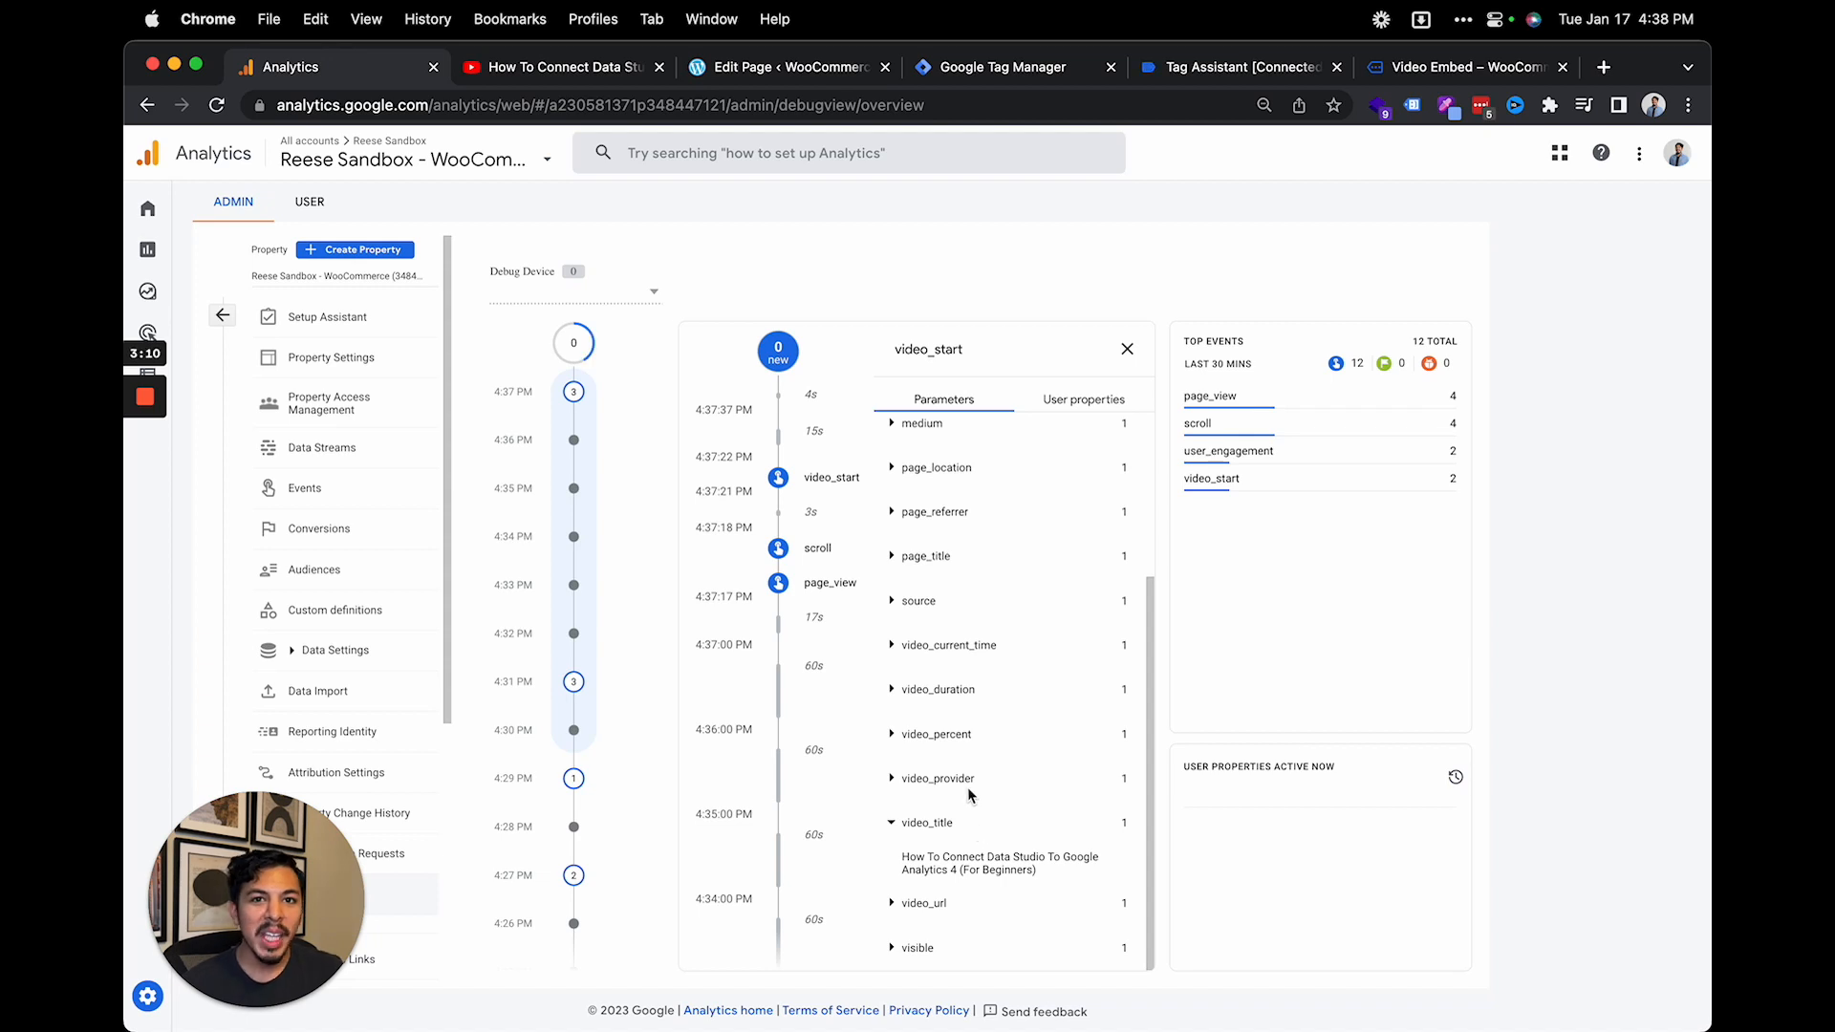
mouse_move(967, 778)
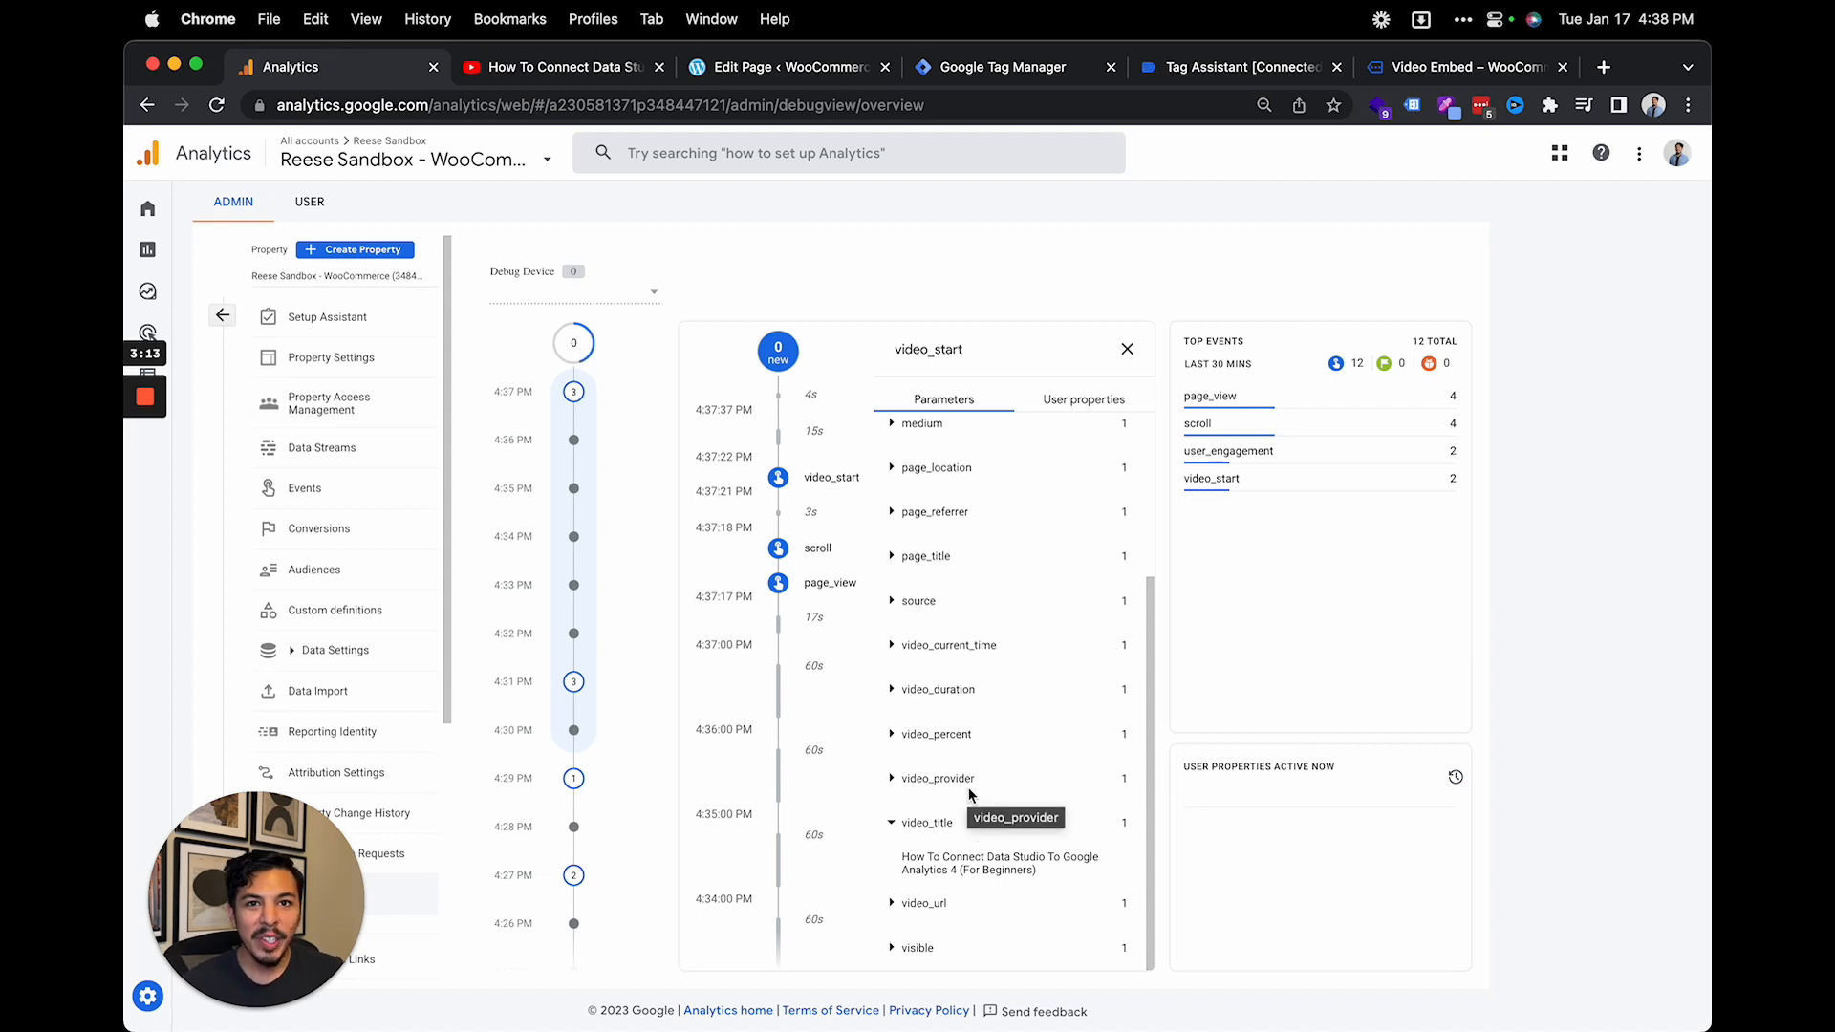